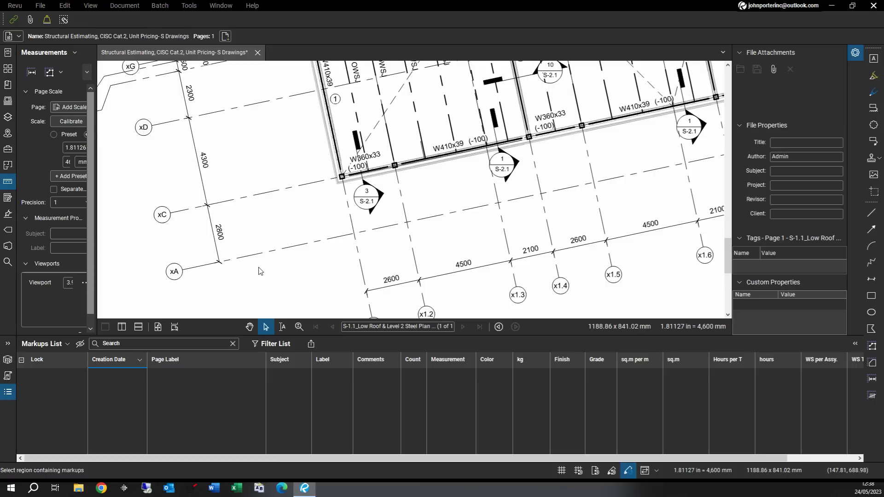
mouse_move(247, 264)
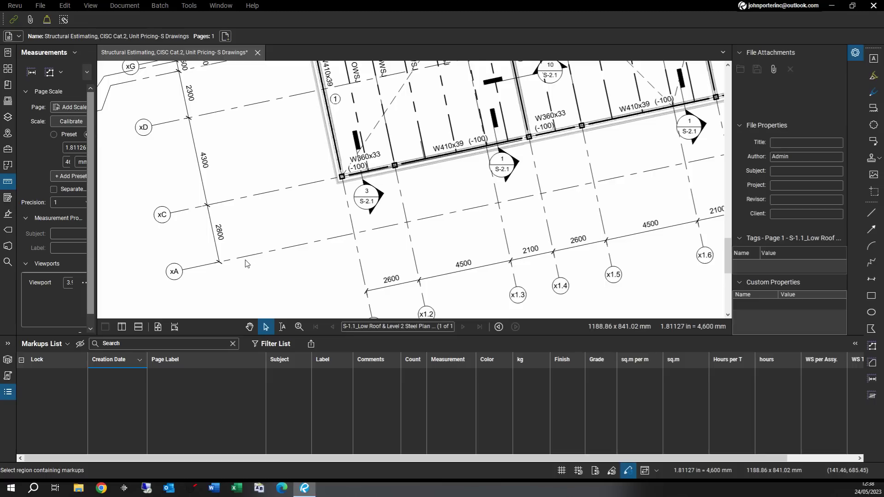
mouse_move(93, 107)
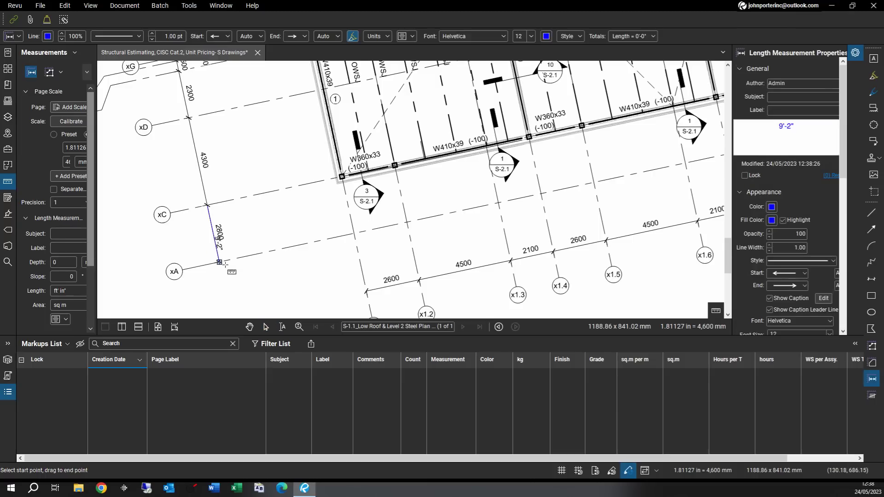
Step: Switch length units to millimetres, then measure the 2600 and 2100 grid spans
left_click(83, 291)
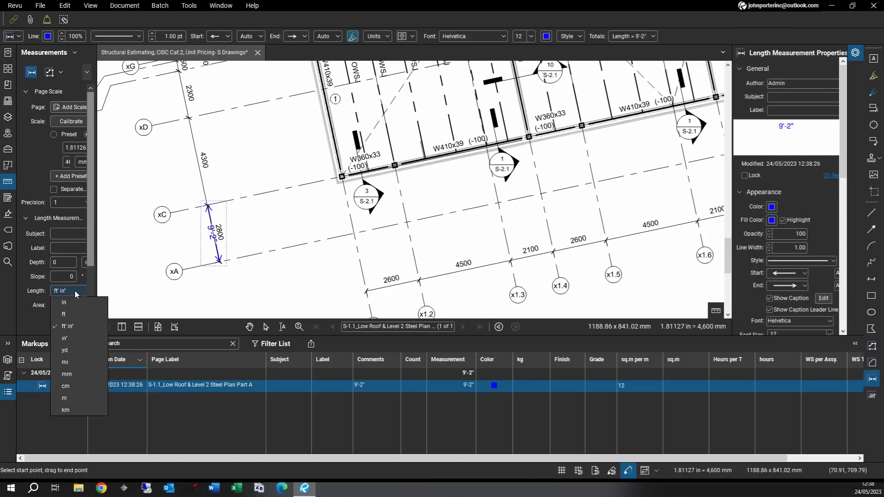
left_click(66, 374)
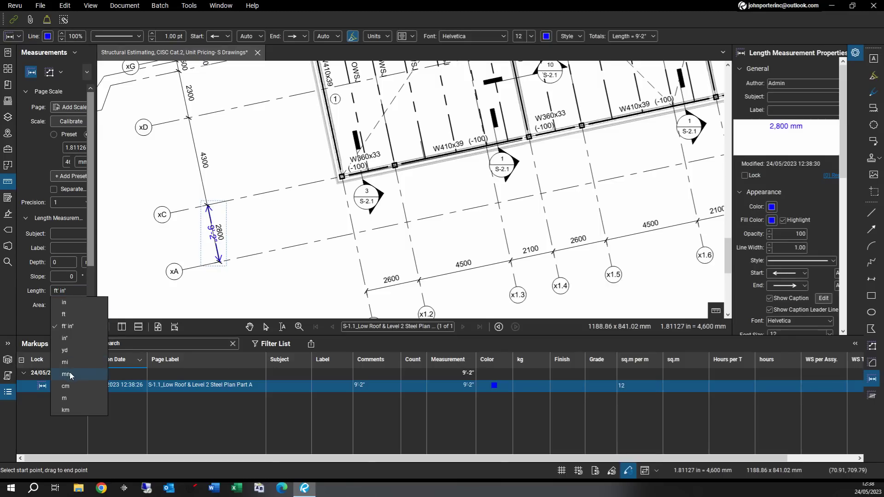
left_click(65, 374)
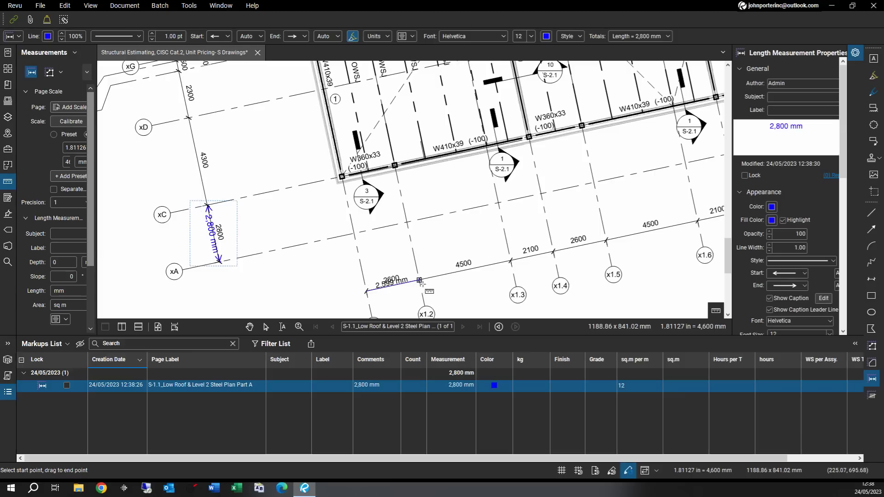
left_click_drag(365, 289, 432, 281)
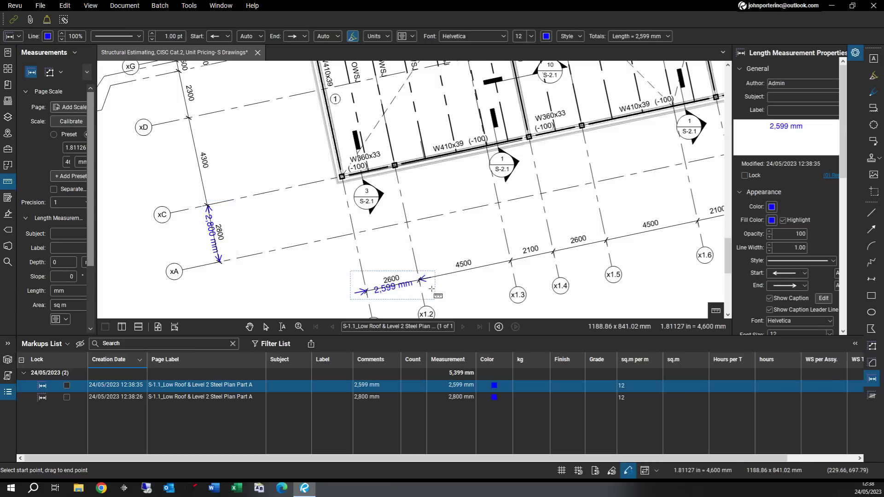
mouse_move(545, 265)
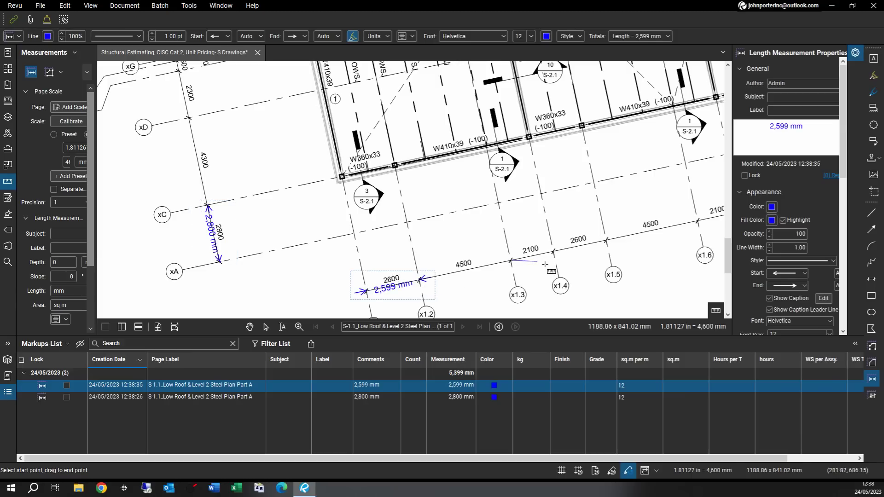
left_click_drag(508, 262, 556, 251)
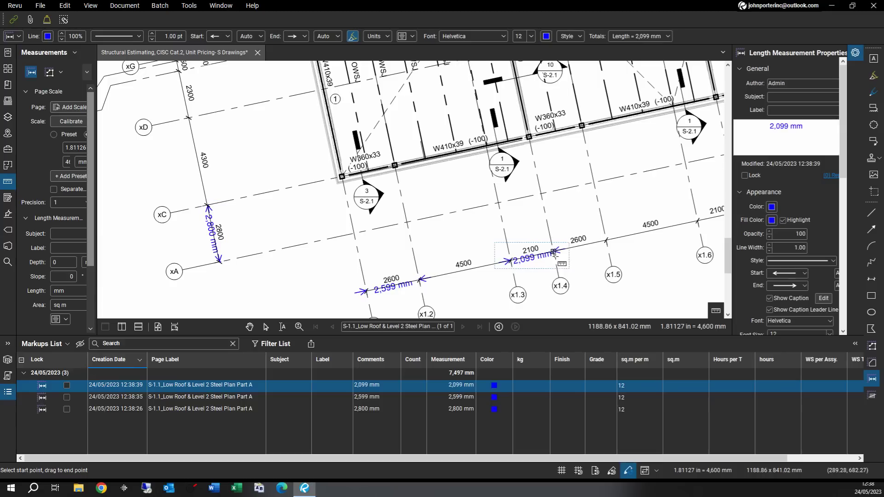
mouse_move(402, 215)
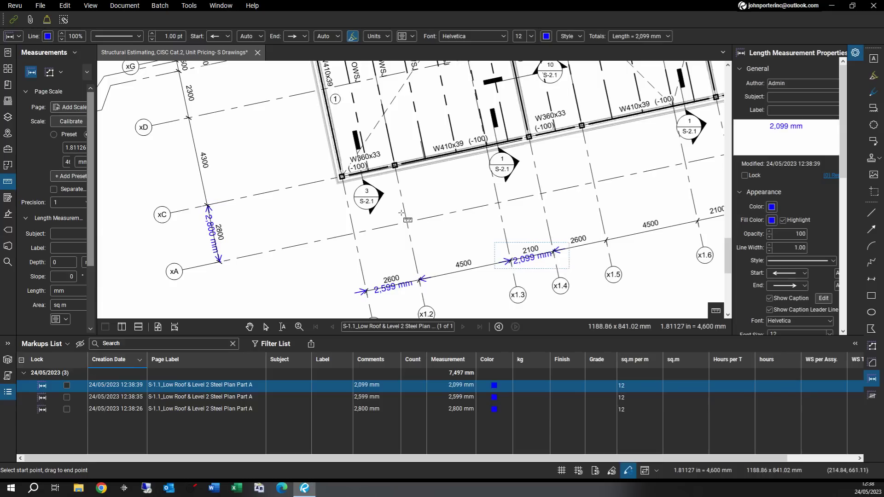
mouse_move(321, 252)
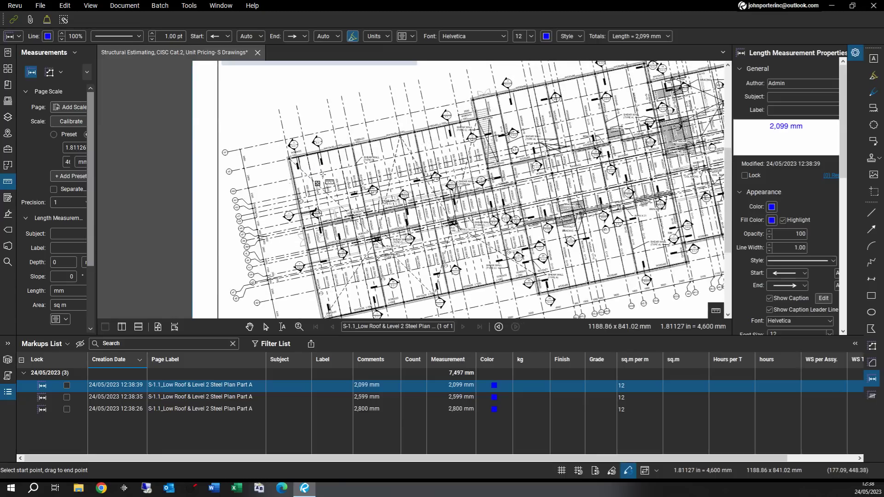
mouse_move(439, 141)
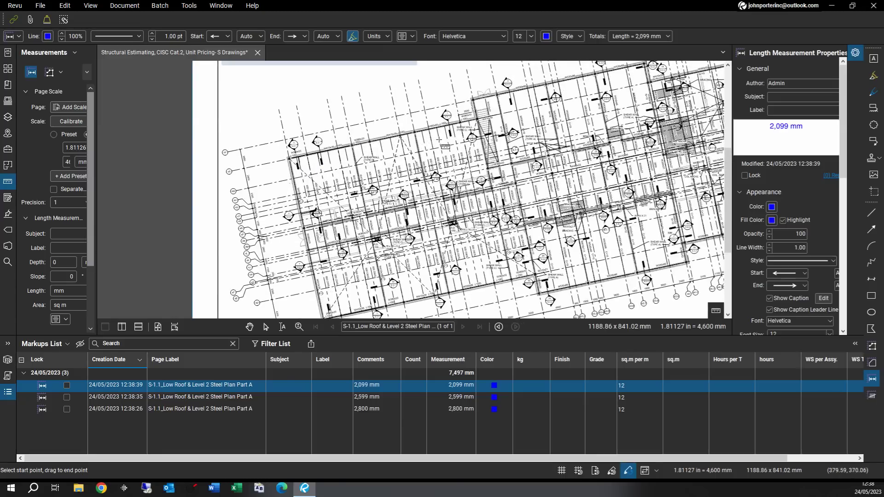
mouse_move(404, 280)
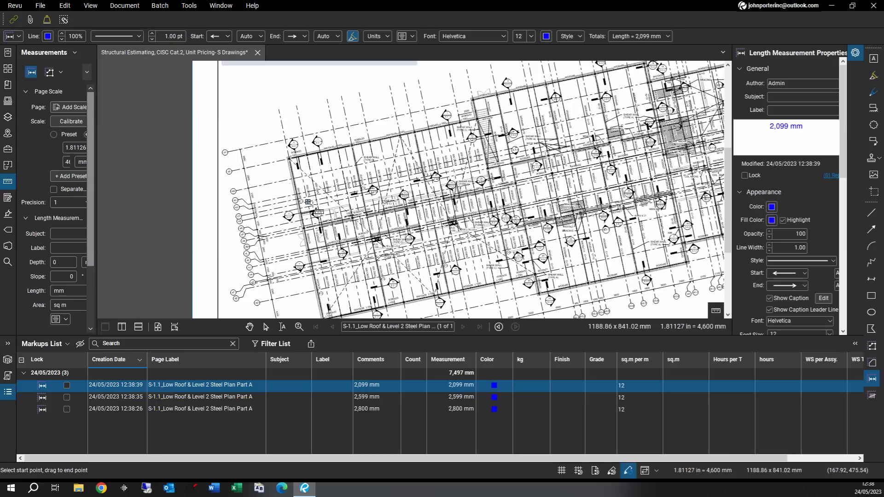
mouse_move(18, 208)
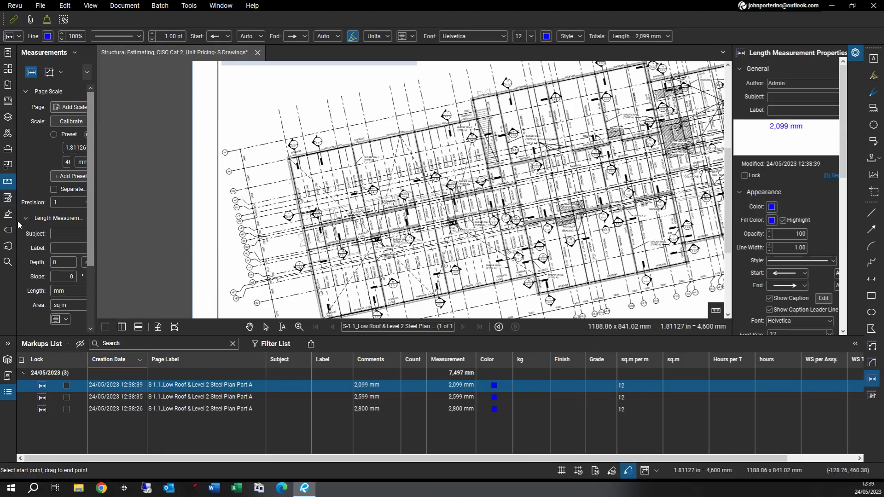
mouse_move(7, 150)
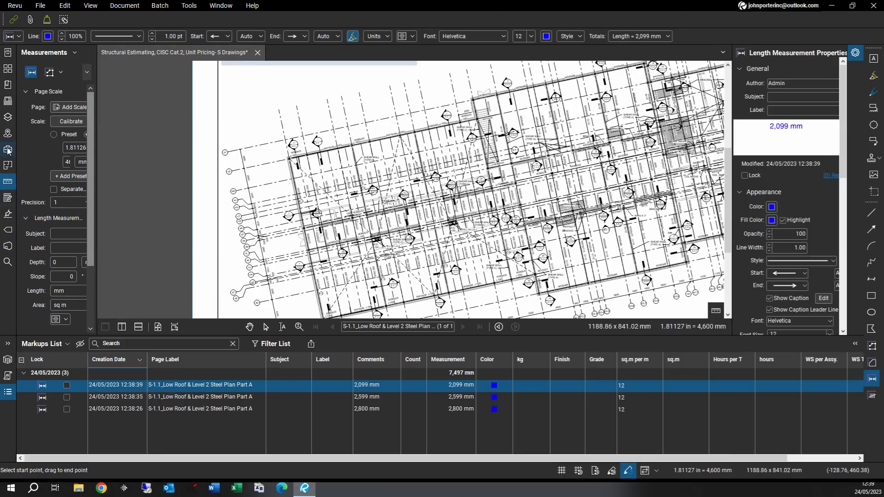
Step: Open the Tool Chest, expand W Shapes and scroll down to W360x33
left_click(8, 150)
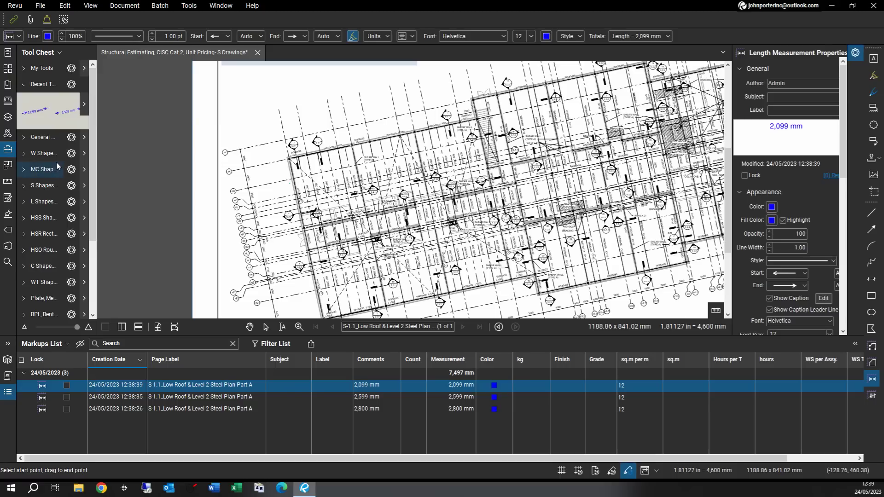
left_click(43, 152)
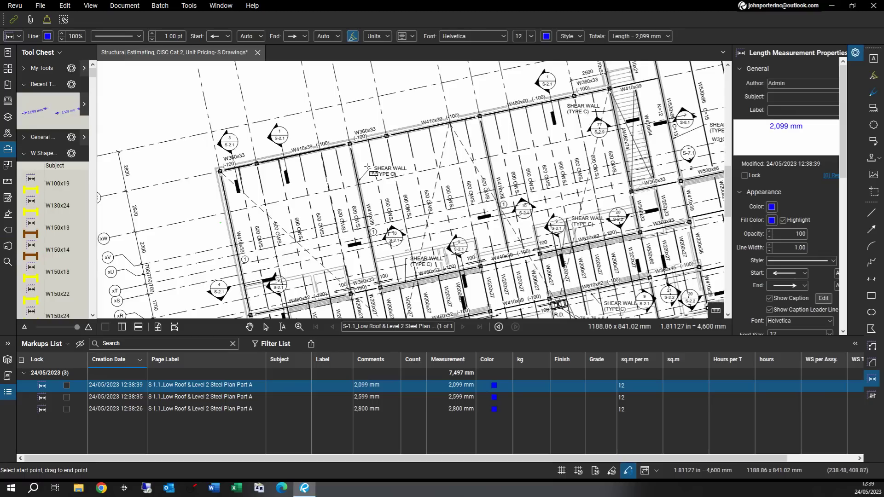
mouse_move(338, 167)
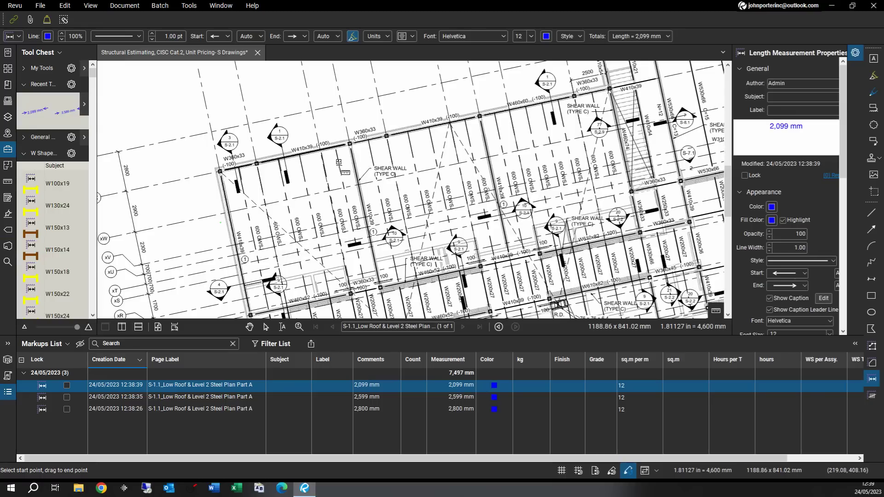
mouse_move(319, 167)
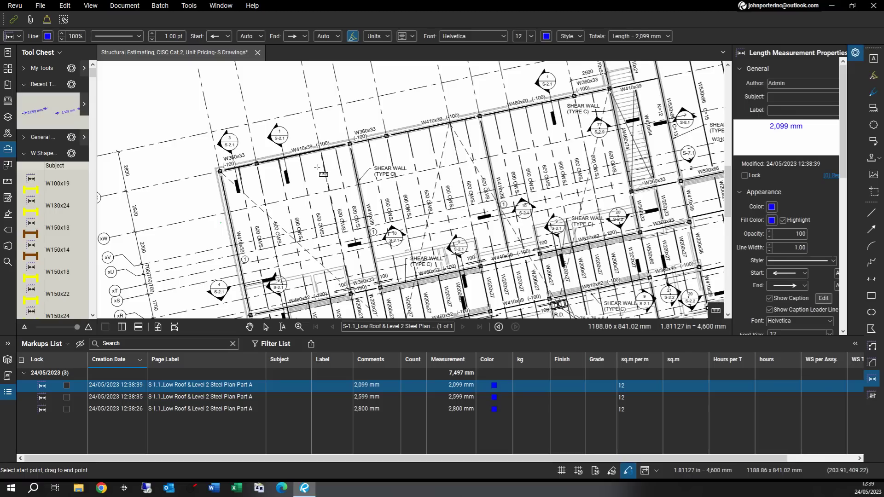
mouse_move(218, 186)
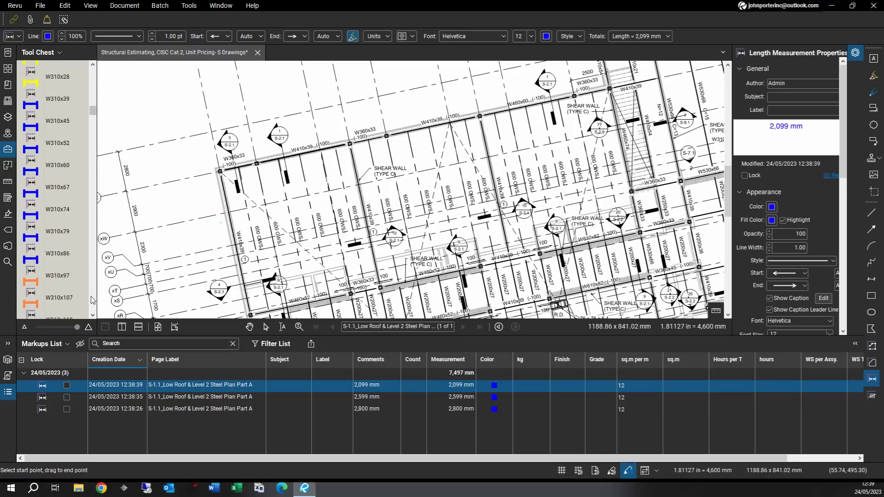
scroll("down", 3)
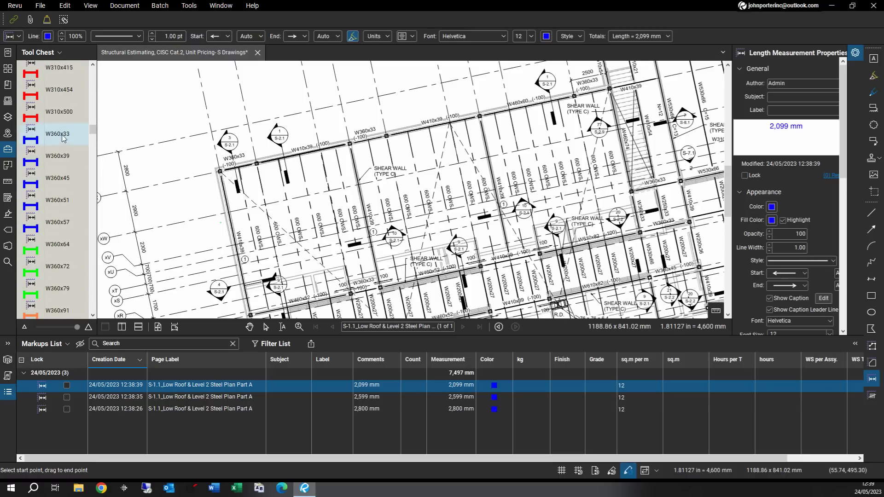
Step: Select the W360x33 tool and drag length takeoffs along the W360x33 beams
left_click(57, 134)
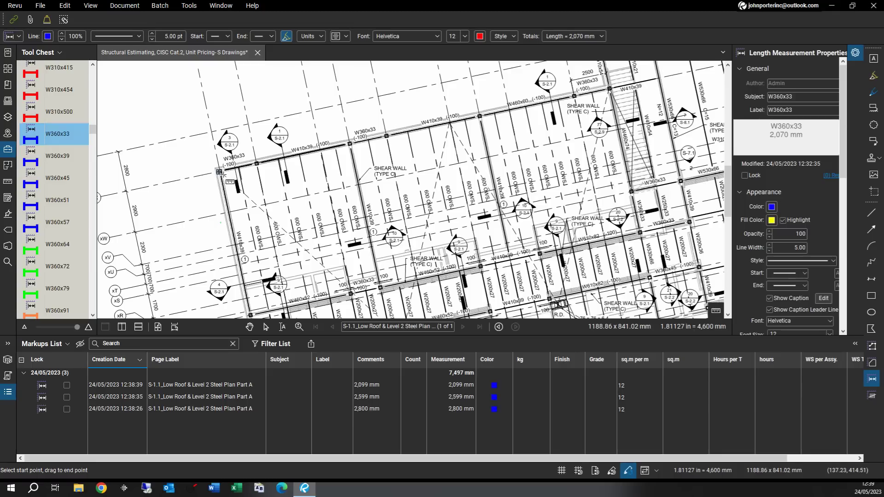
left_click_drag(220, 172, 259, 165)
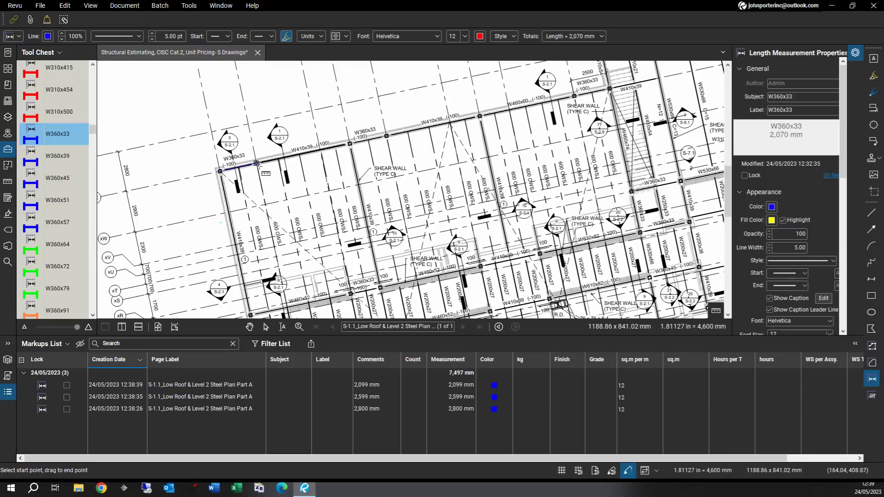
left_click_drag(222, 172, 253, 163)
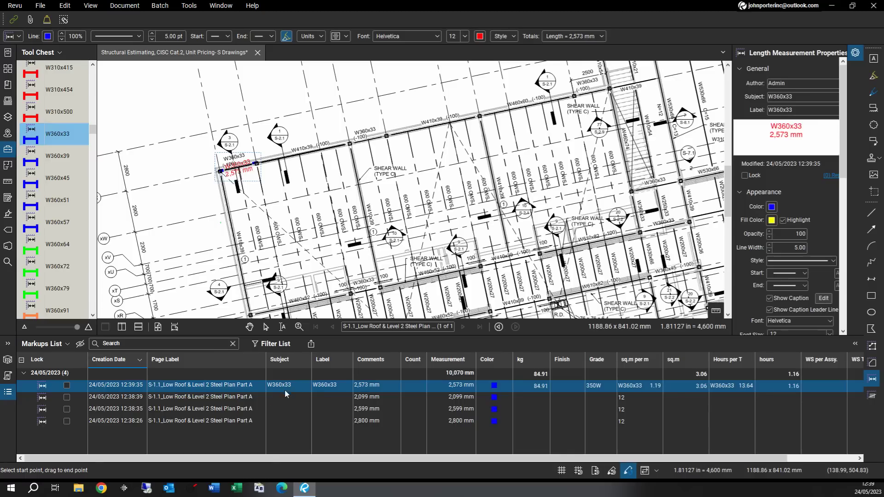
mouse_move(352, 152)
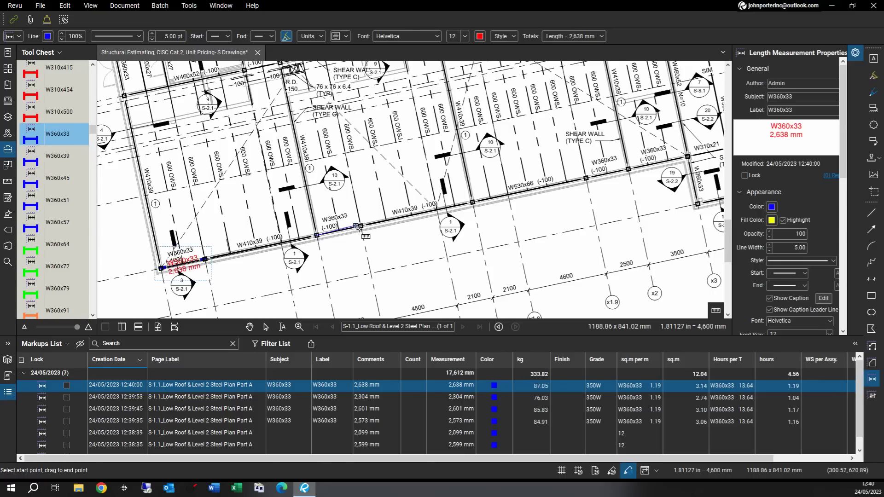
left_click_drag(316, 231, 349, 231)
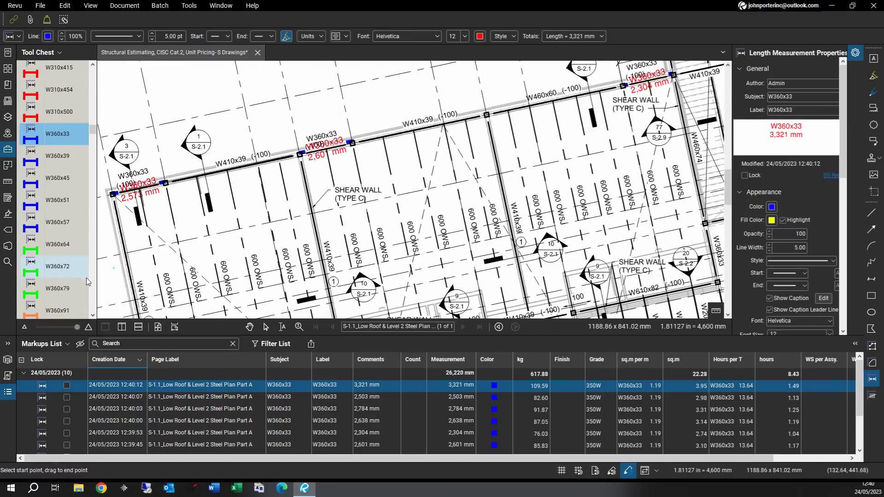
Step: Measure W410x39 beams, including a 6,600 mm run and a 10,084 mm run
scroll("down", 3)
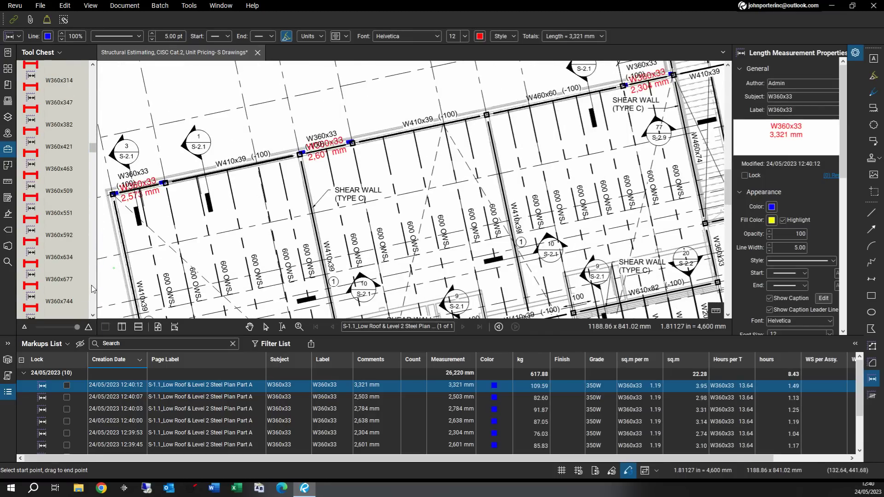
scroll("down", 3)
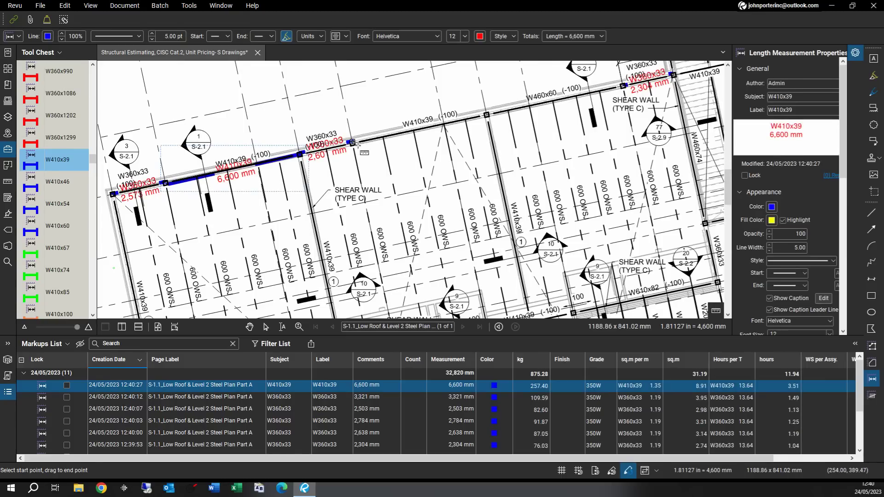
left_click_drag(349, 141, 484, 115)
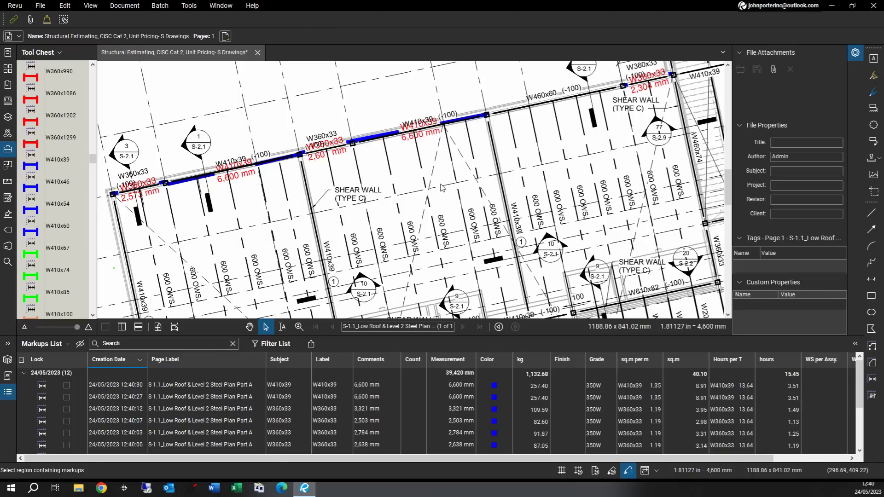
mouse_move(460, 210)
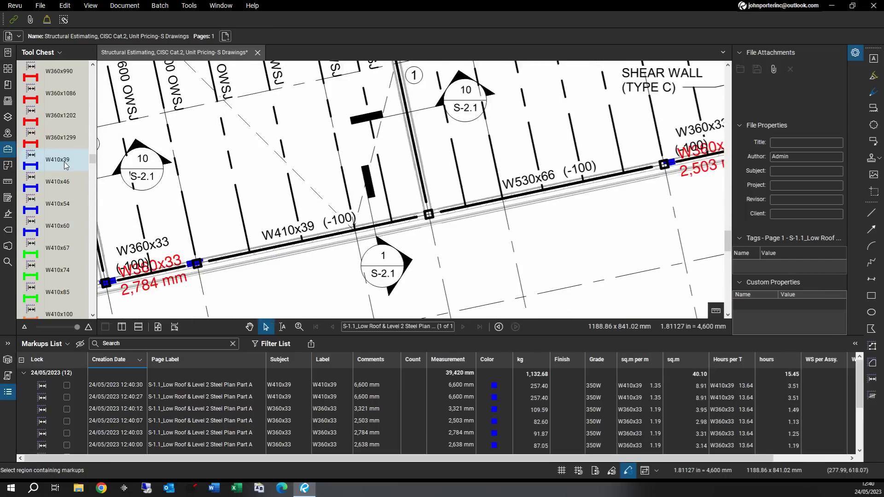
left_click(57, 160)
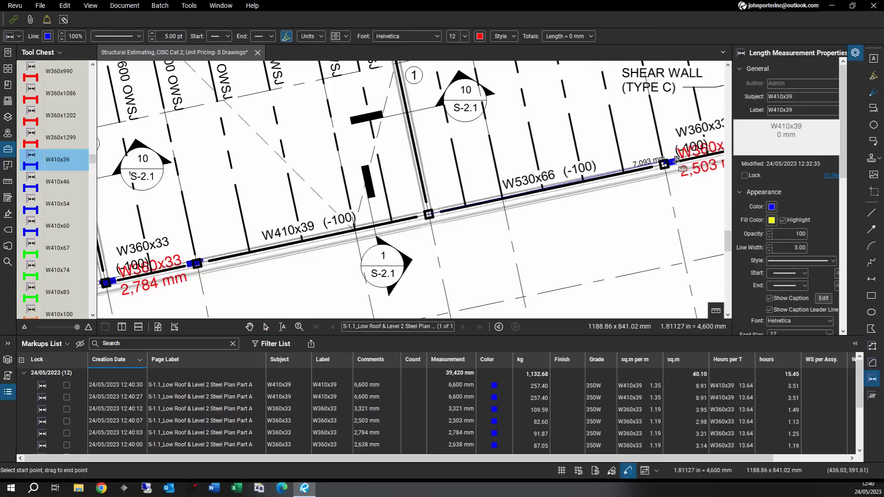
left_click_drag(429, 214, 665, 164)
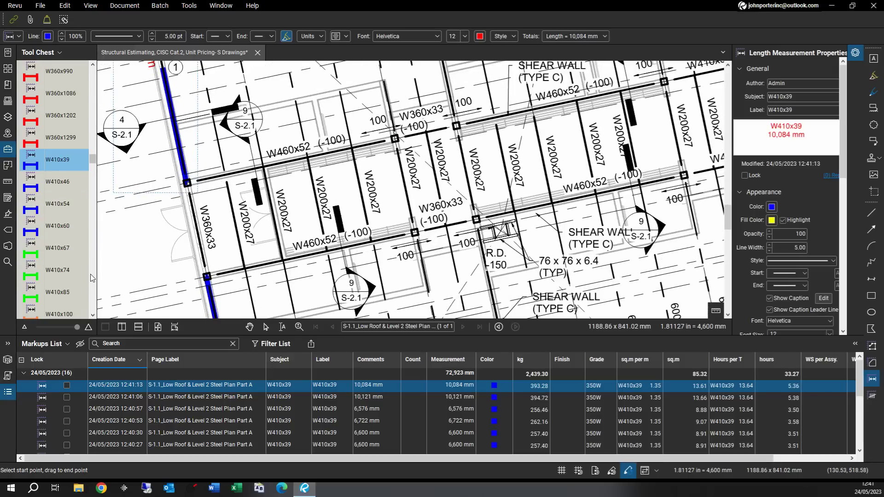
Step: Take off the 6,976 mm and 7,219 mm W460x52 beams
scroll("down", 3)
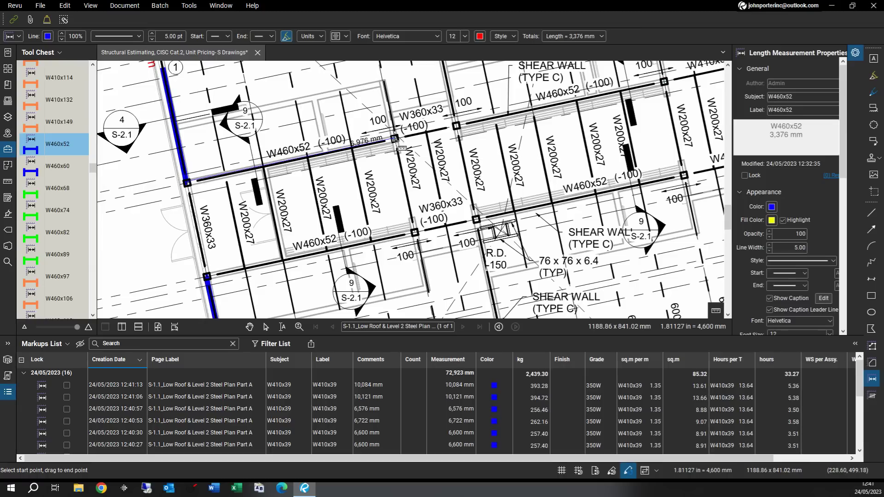
left_click_drag(189, 183, 395, 139)
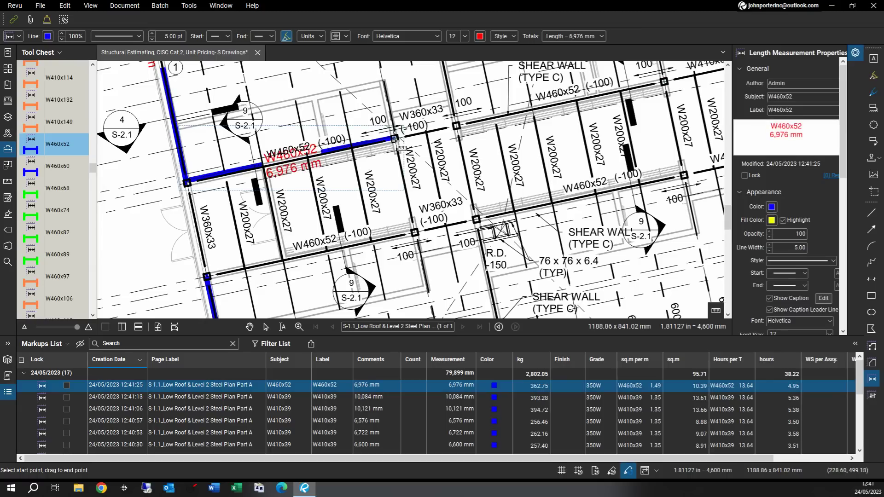
mouse_move(208, 281)
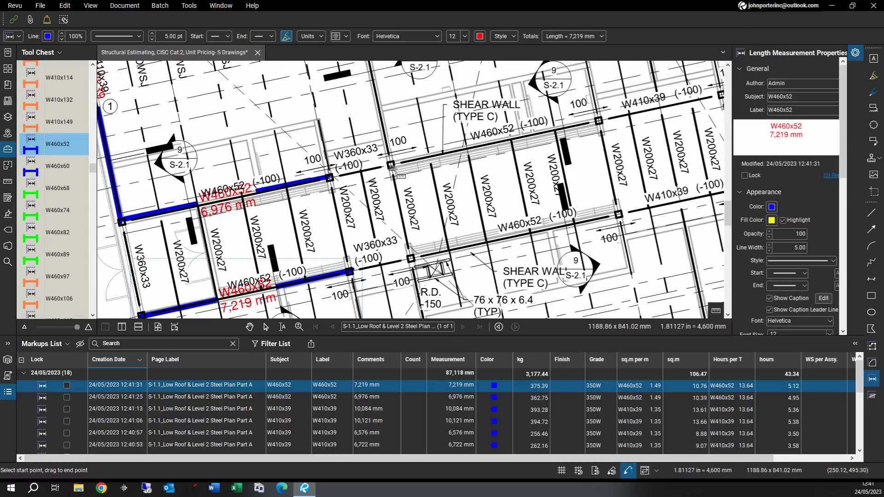
left_click_drag(394, 164, 598, 121)
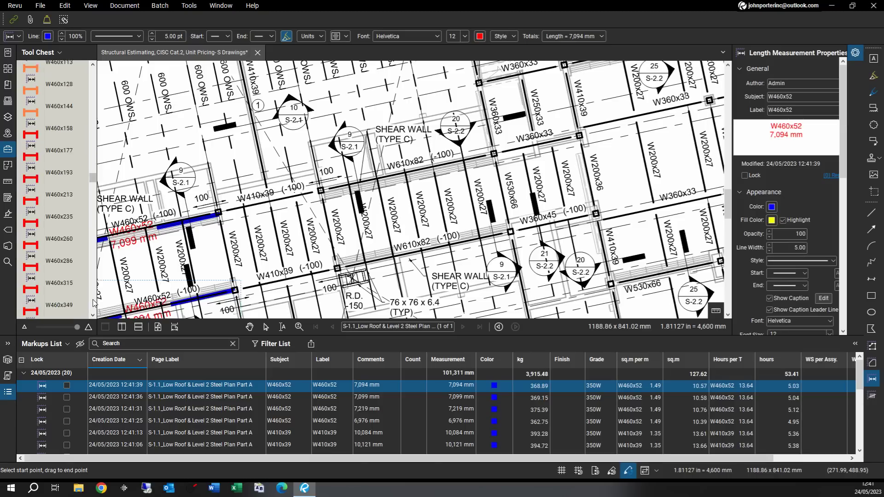
Step: Select W610x82, measure the 7,194 mm beam, then re-measure the lower W610x82 beam
scroll("down", 3)
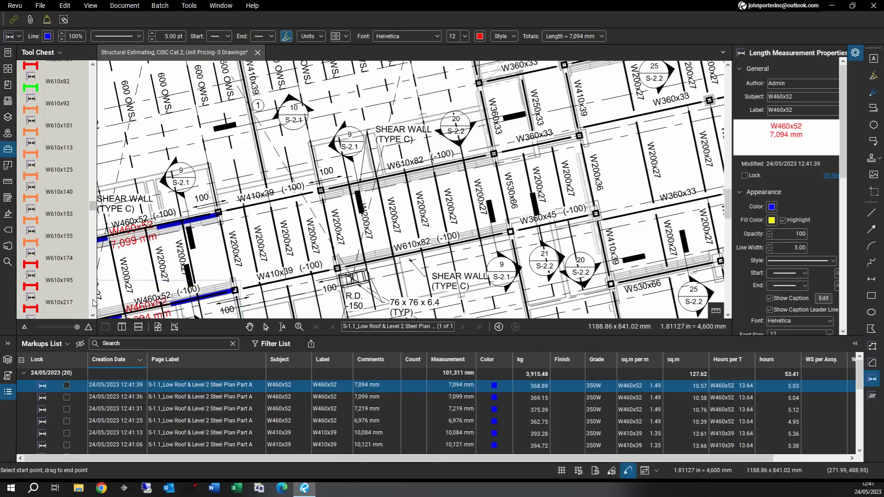
left_click(57, 81)
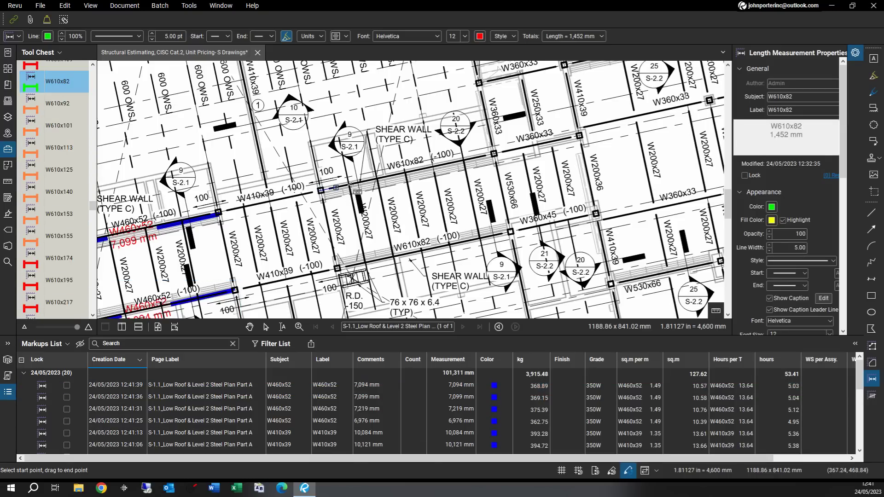
left_click_drag(323, 188, 492, 153)
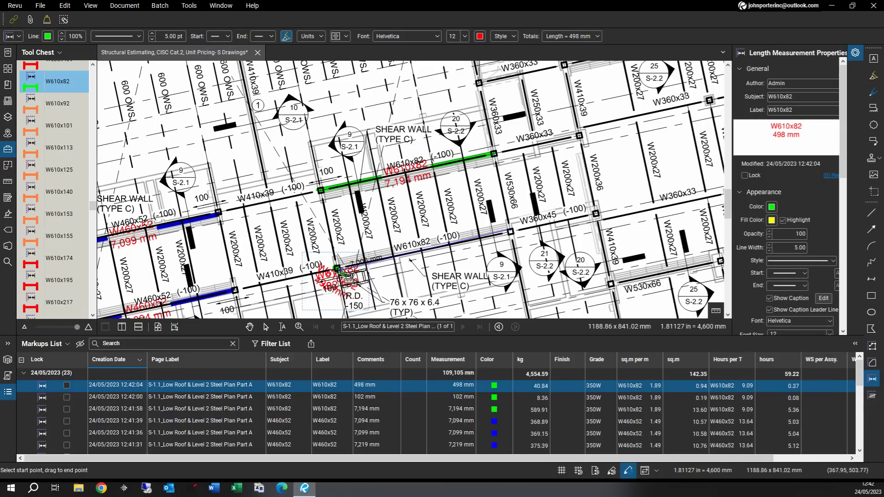
left_click_drag(340, 269, 509, 231)
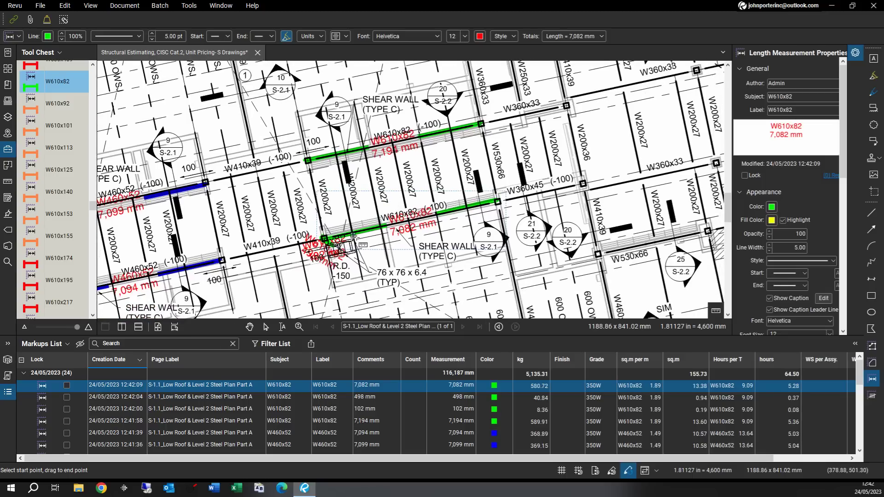
left_click(266, 327)
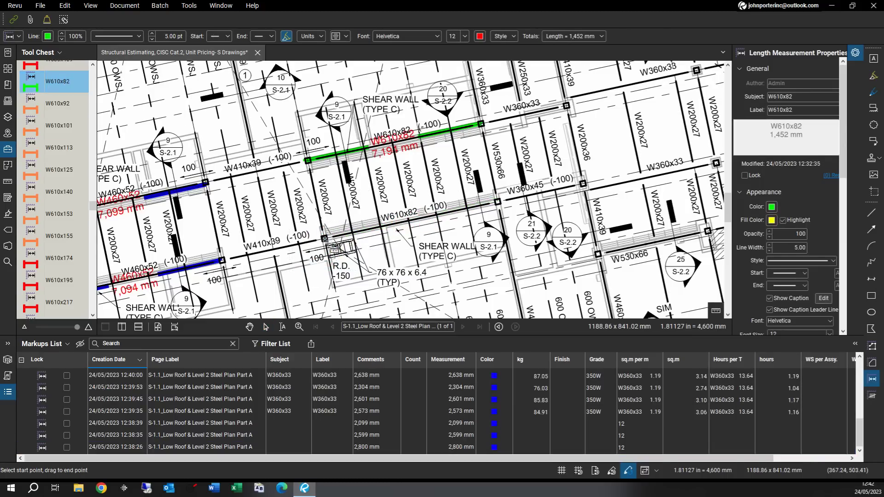
left_click_drag(327, 248, 496, 201)
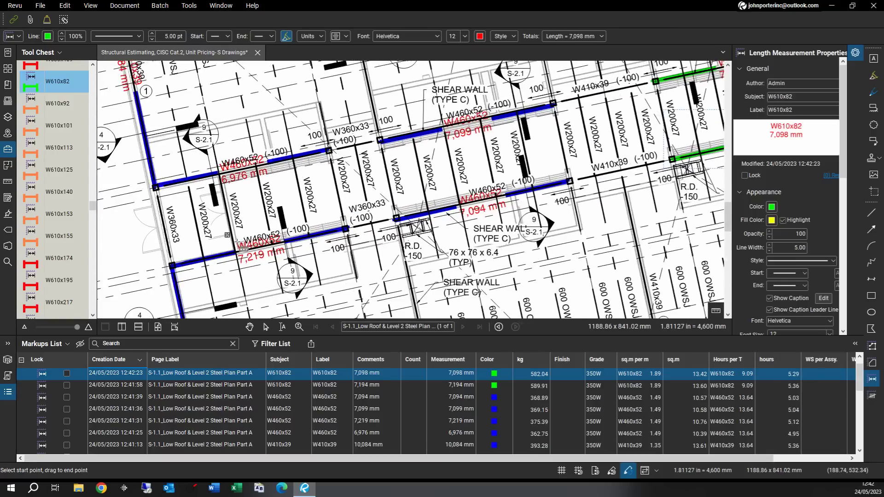
mouse_move(91, 93)
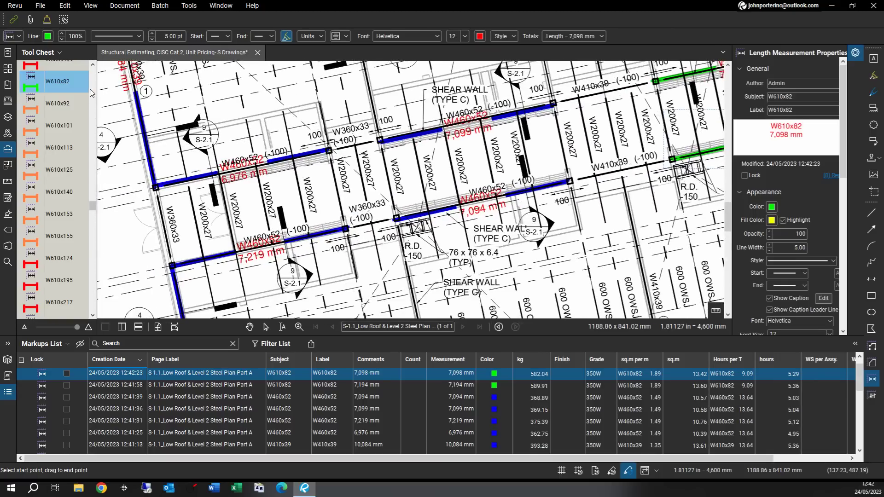
Step: Scroll the Tool Chest down and select the W200x27 joist tool
scroll("down", 3)
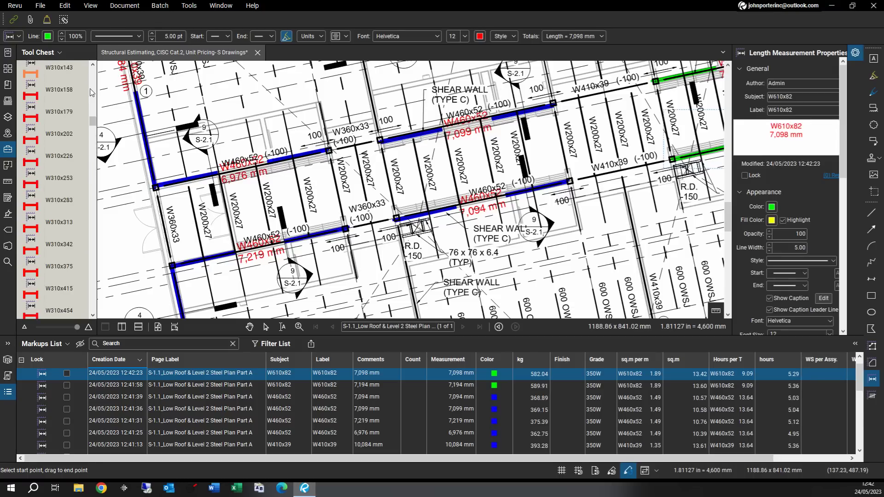
scroll("down", 3)
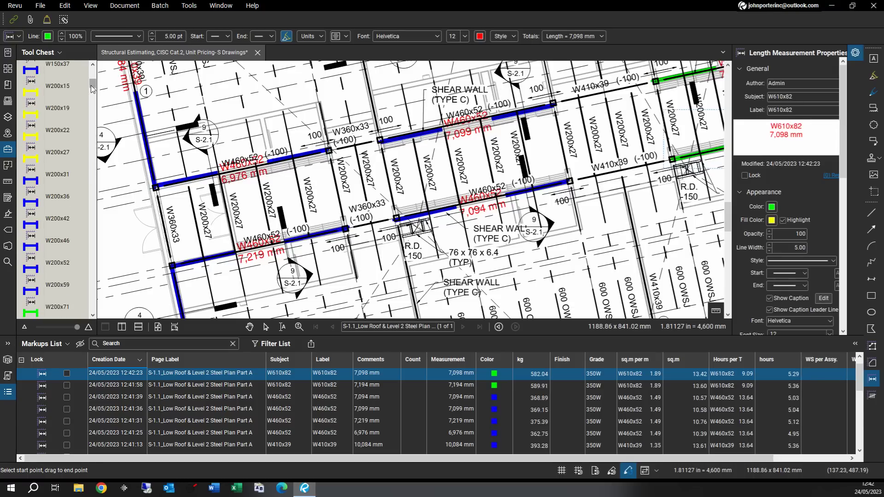
left_click(57, 152)
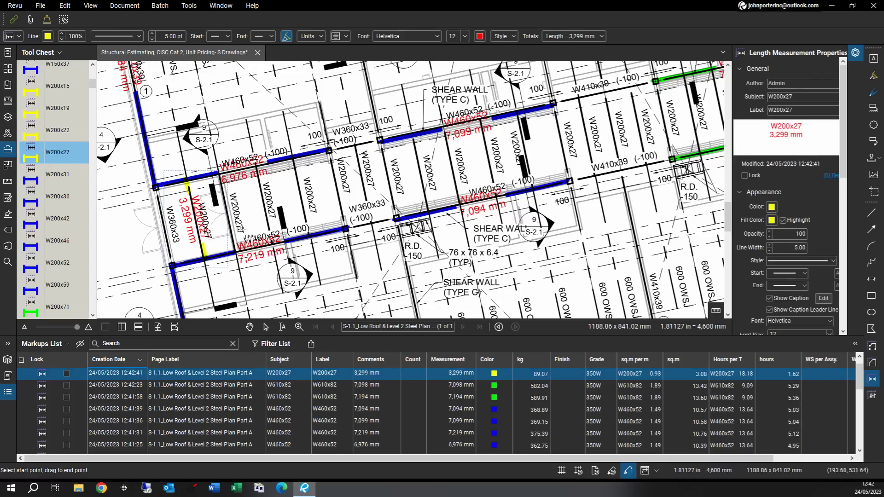
mouse_move(115, 103)
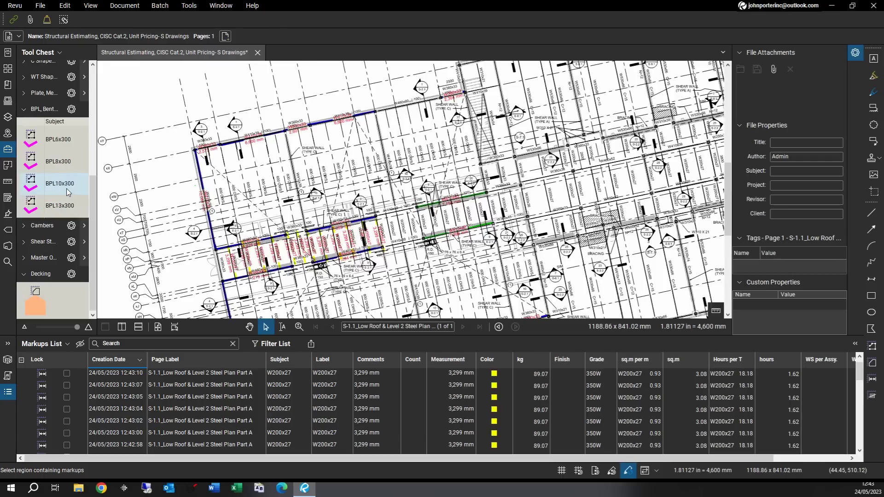
Step: Select the BPL10x300 bent plate takeoff tool
left_click(59, 184)
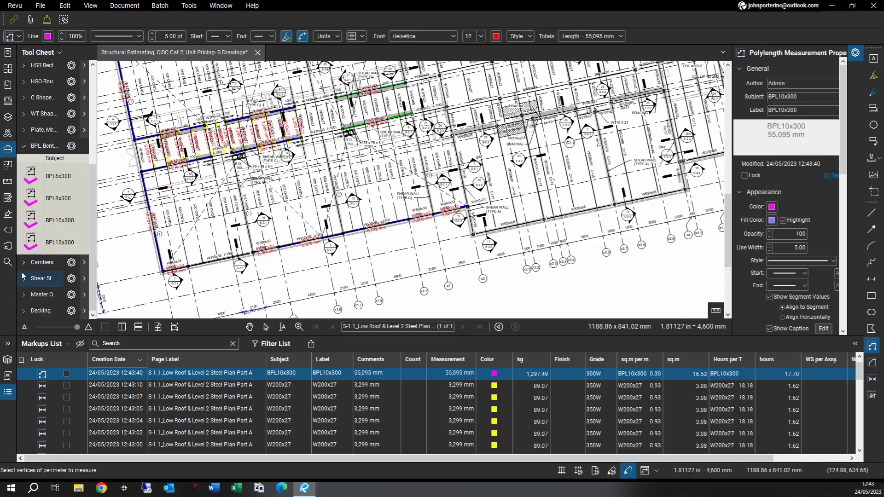
Step: Search the drawing for every C=12 camber note
left_click(23, 262)
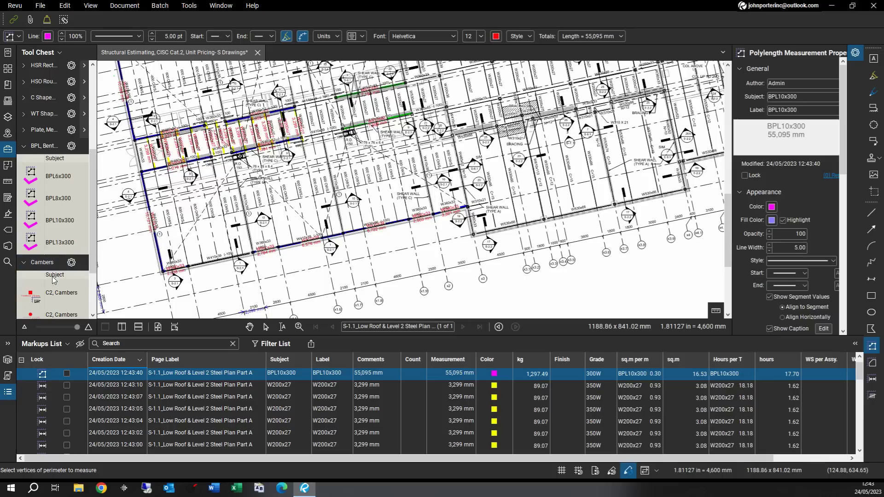
mouse_move(8, 262)
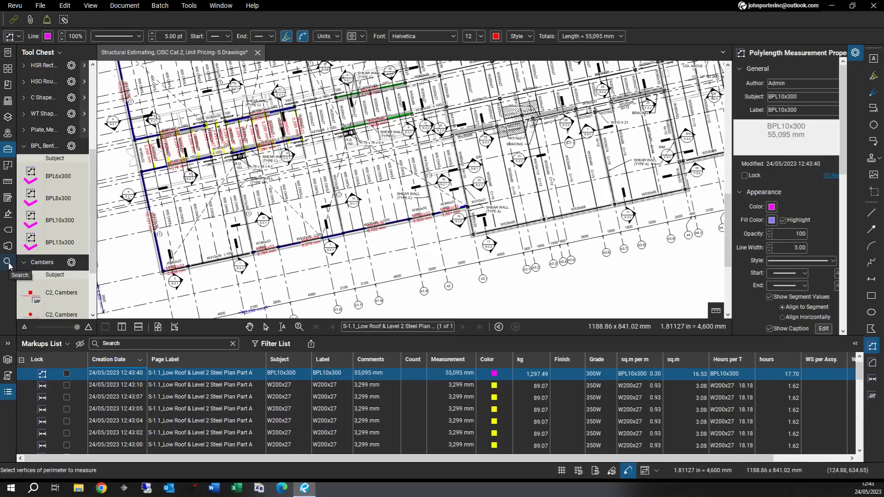
left_click(7, 262)
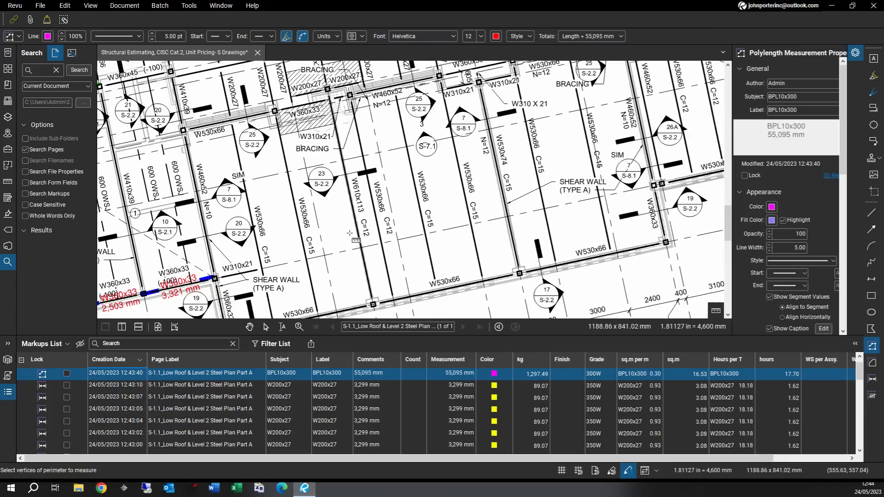
mouse_move(378, 247)
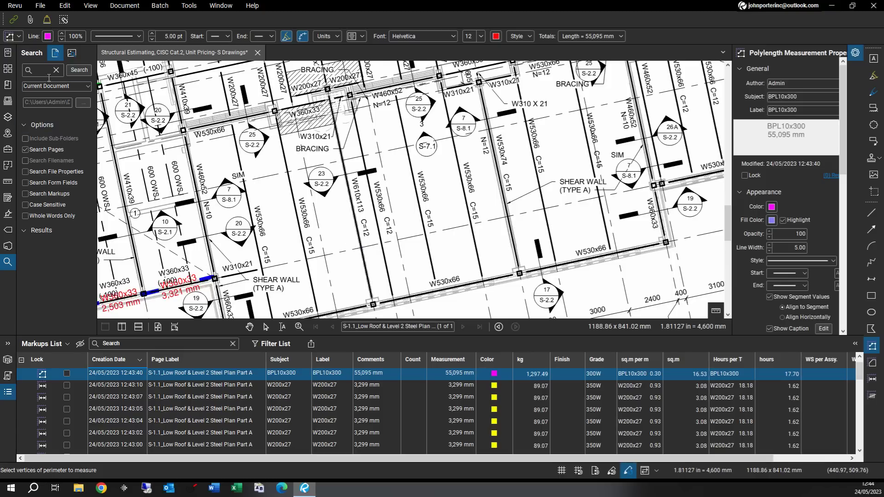
type("C=12")
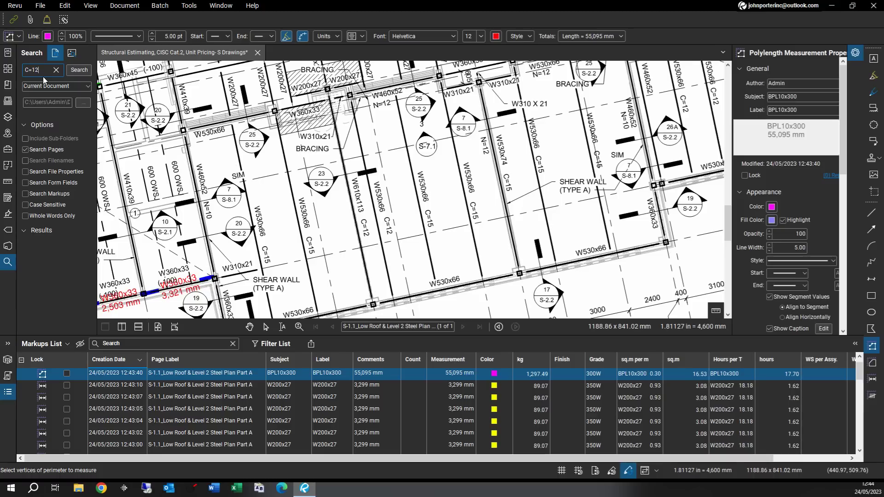
left_click(78, 70)
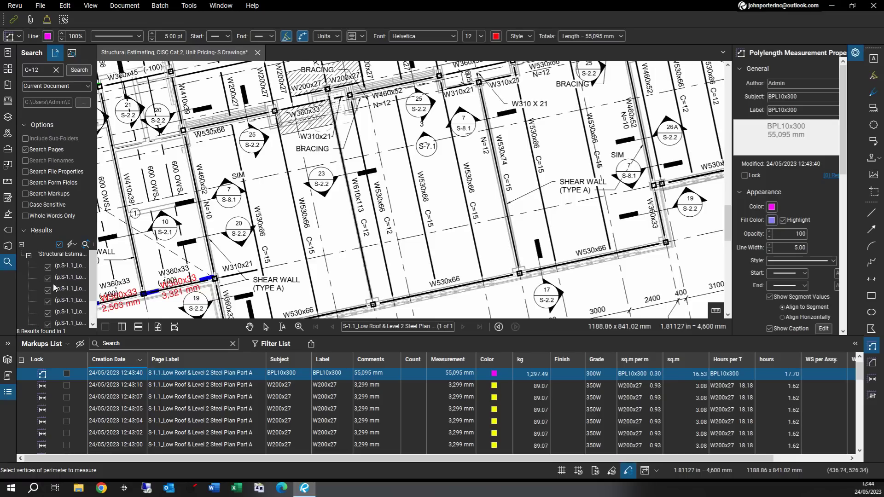
Step: Apply a Cambers count measurement to the checked C=12 results
left_click(71, 245)
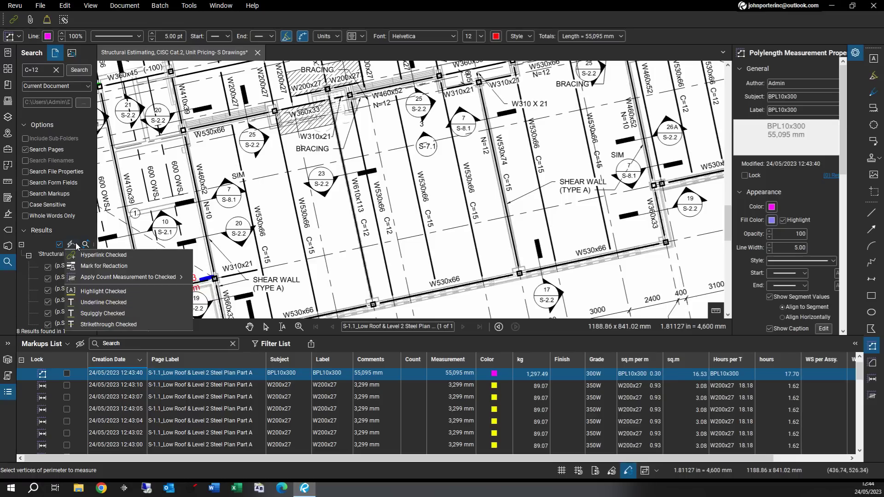
left_click(128, 278)
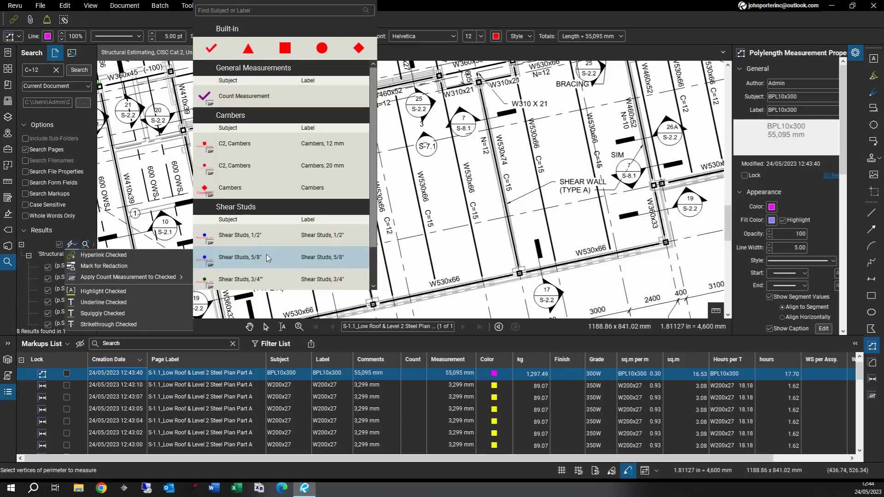
scroll("down", 3)
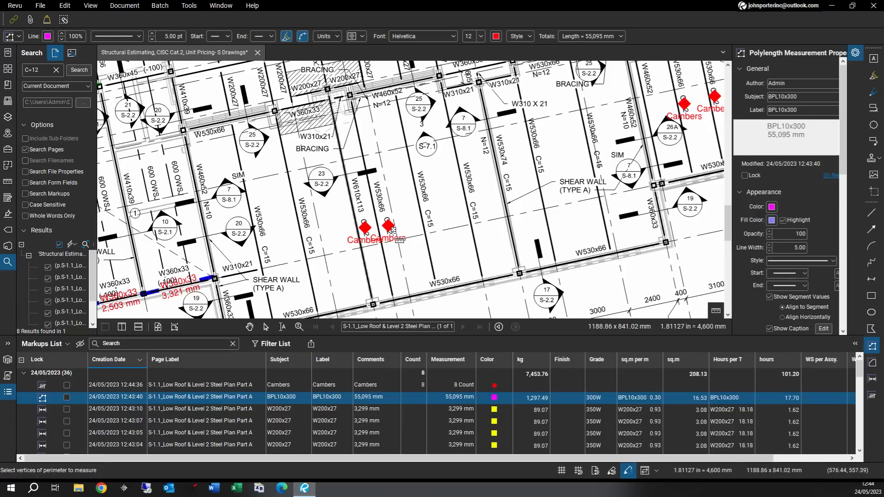
mouse_move(425, 275)
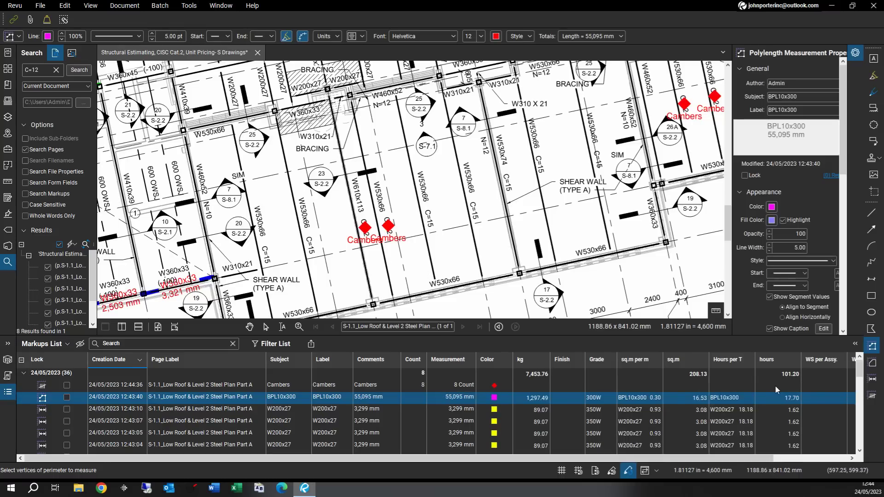
Step: Set the BPL10x300 camber to C=10, search for C=15 notes, and edit its camber again
scroll("right", 3)
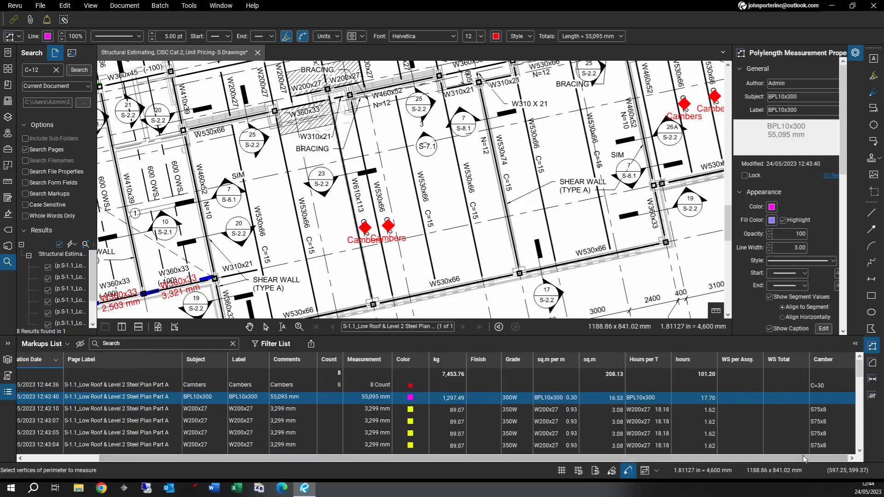
left_click(849, 398)
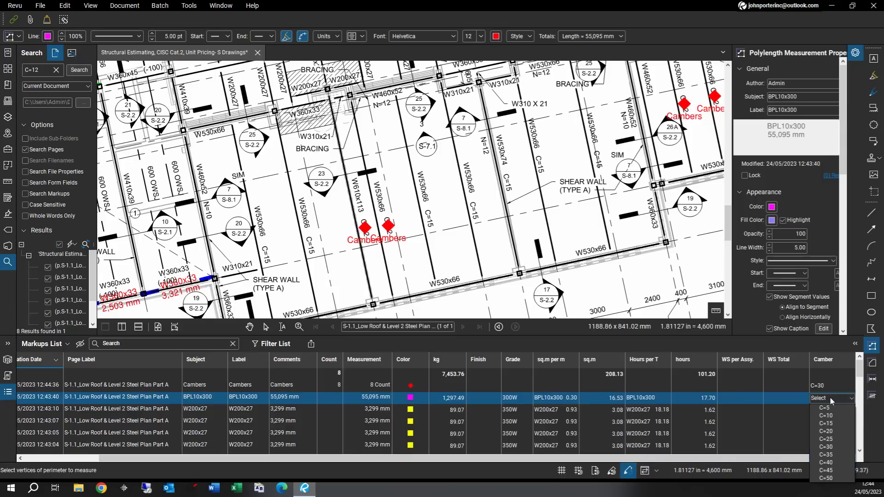
mouse_move(837, 414)
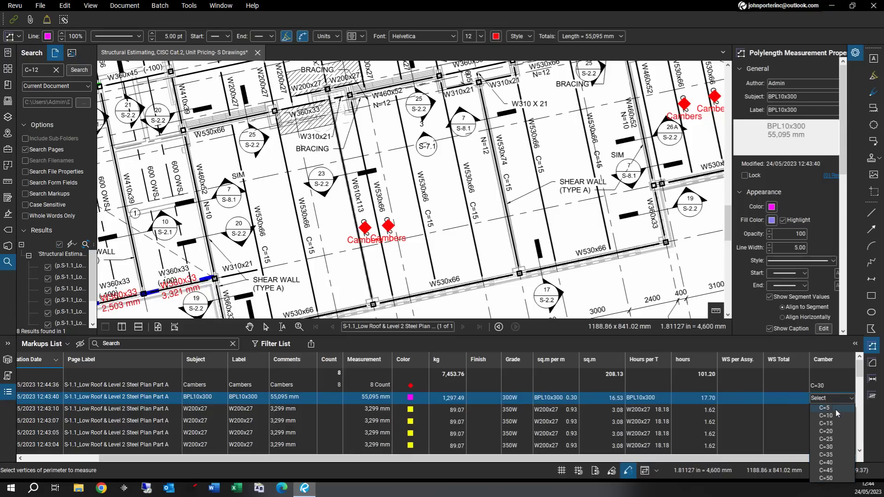
mouse_move(830, 416)
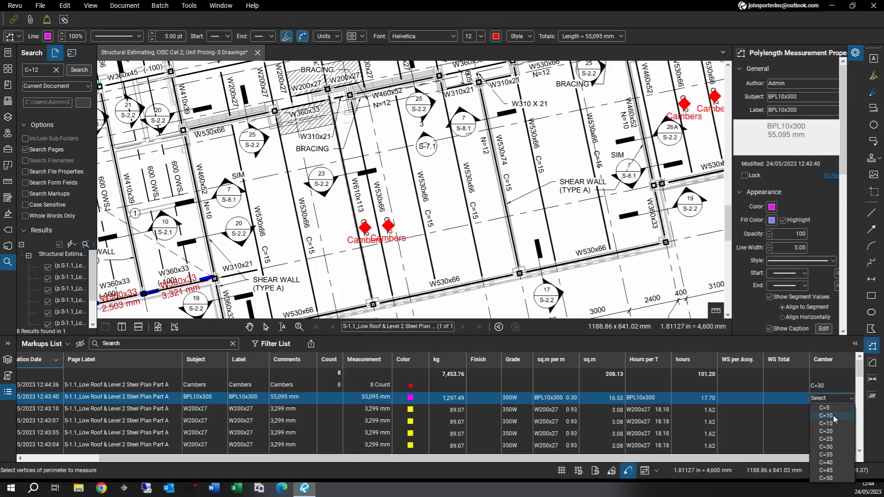
left_click(825, 416)
type("5")
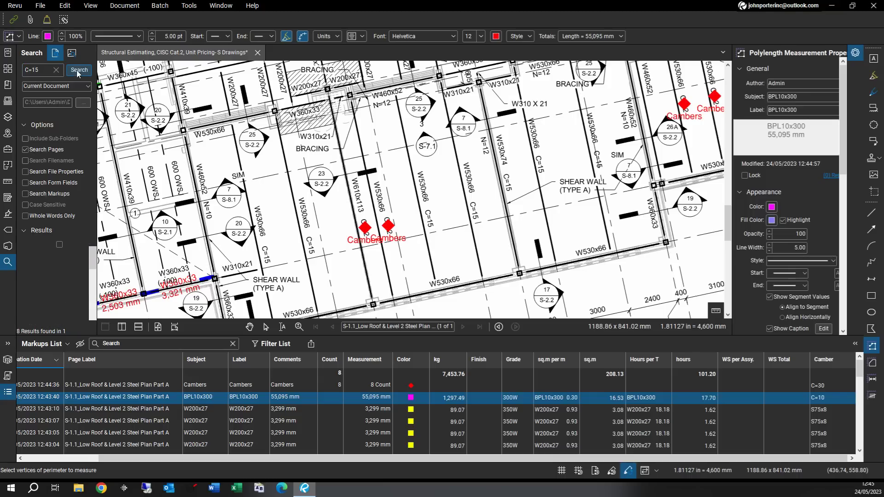
left_click(79, 70)
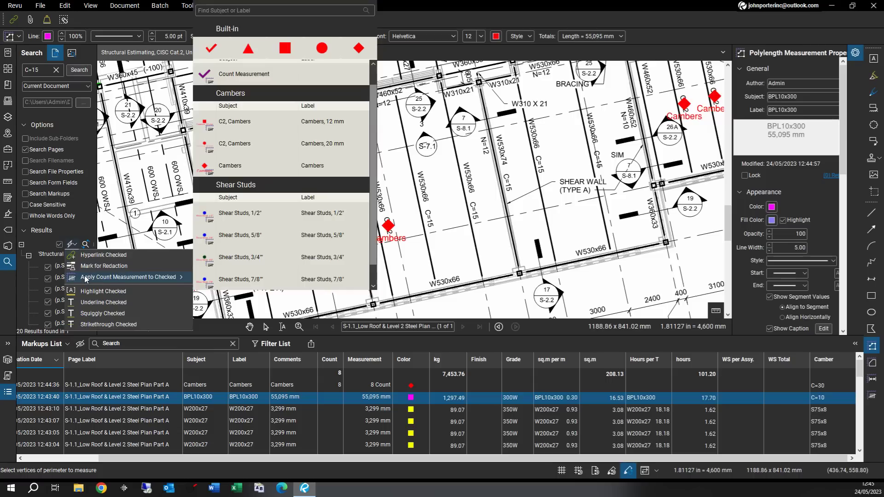
mouse_move(164, 255)
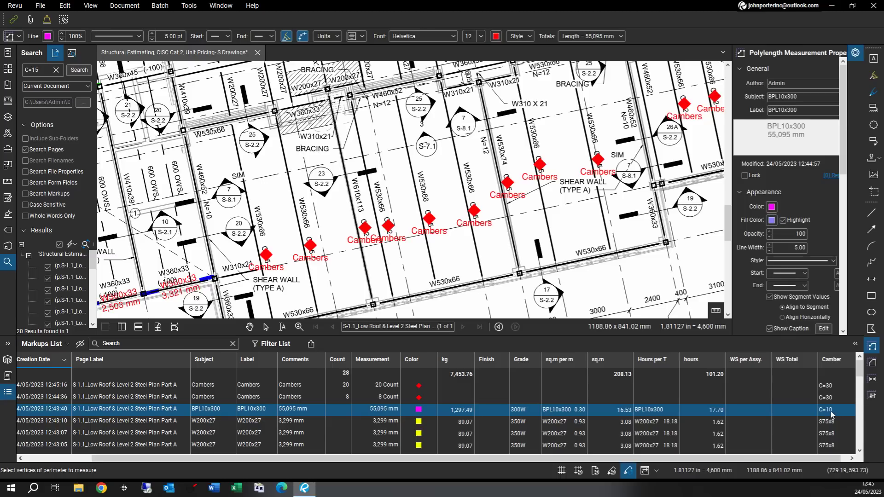
left_click(838, 410)
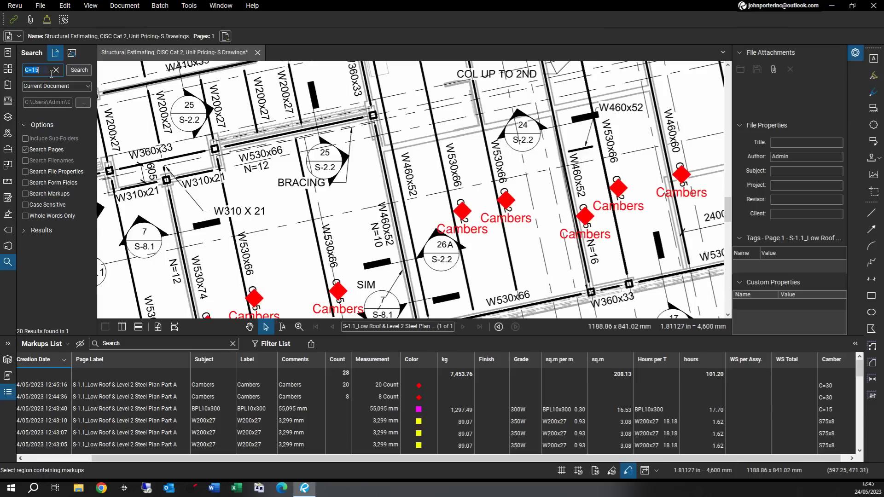
Step: Search for N=10 and count the 12 results as Shear Studs 3/4" markers
left_click(33, 70)
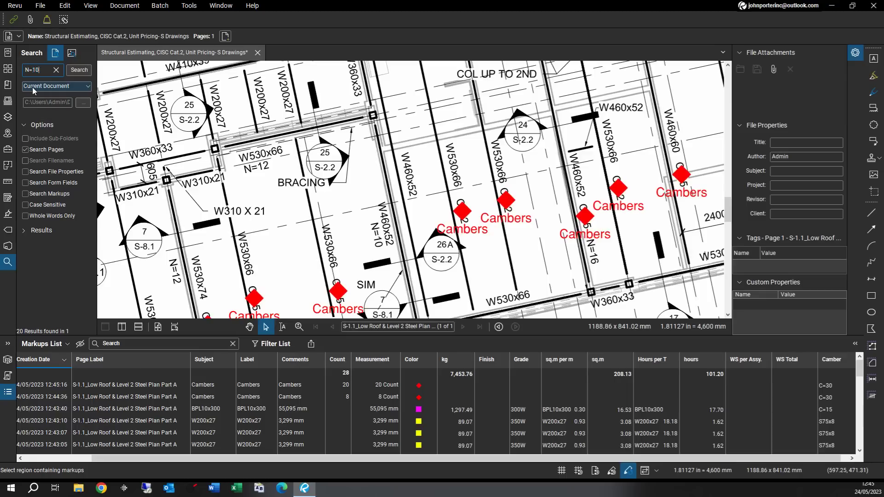
left_click(78, 70)
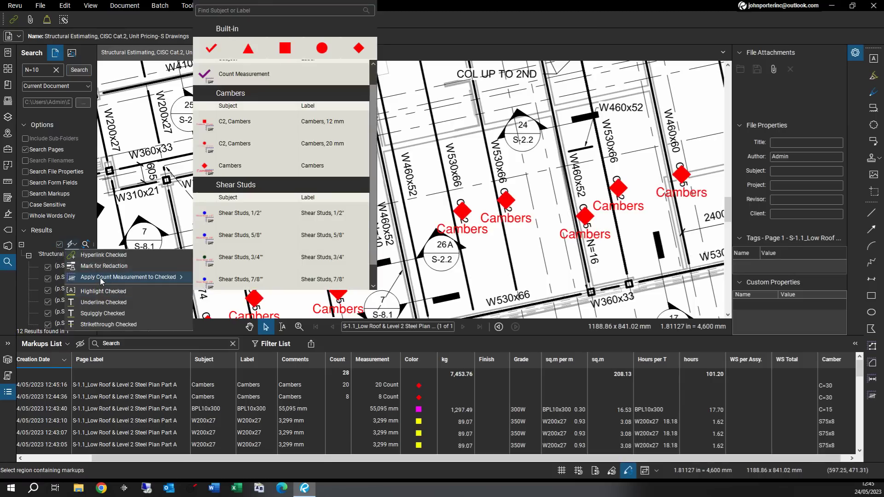
mouse_move(247, 258)
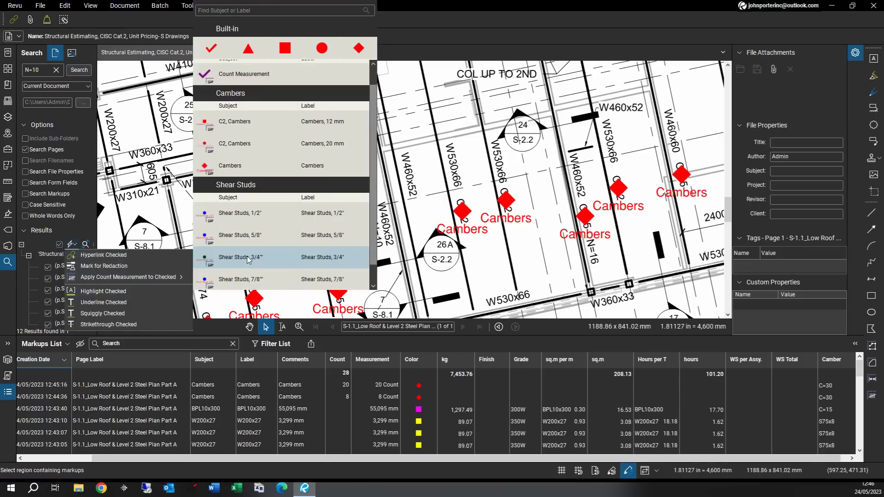
left_click(249, 258)
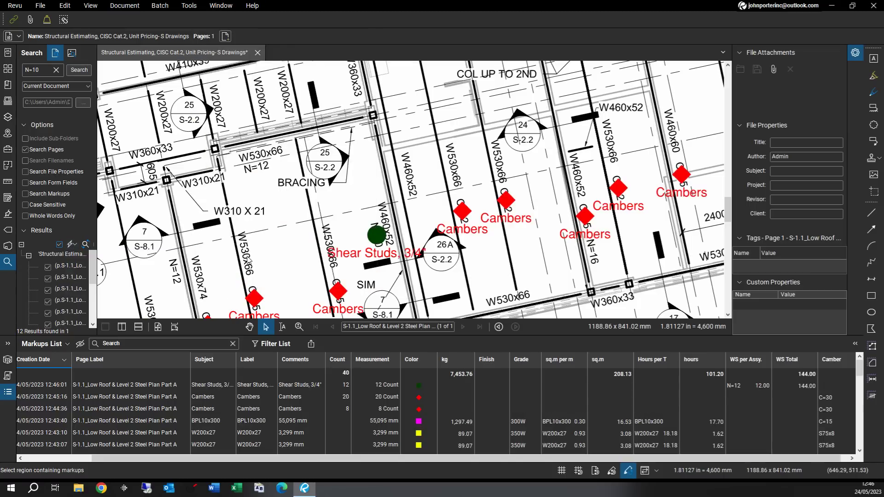
mouse_move(387, 392)
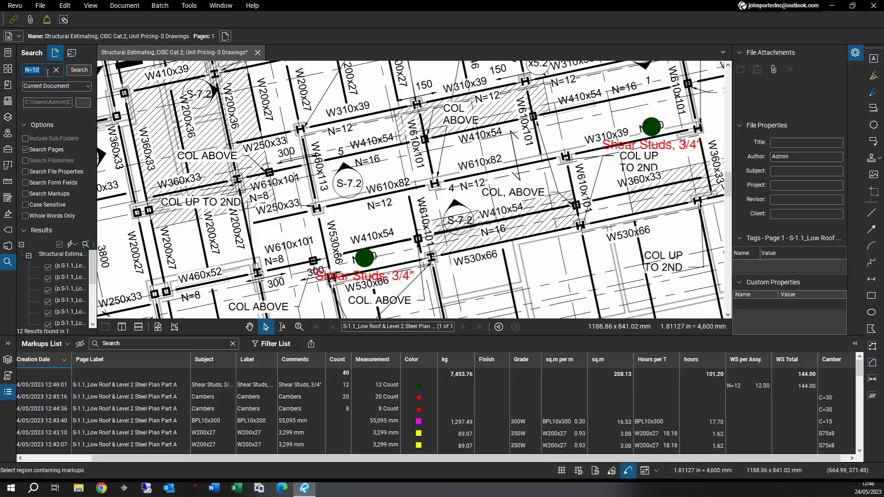
Step: Search for N=12 and count the 15 results as Shear Studs 3/4" markers
left_click(46, 70)
type("2")
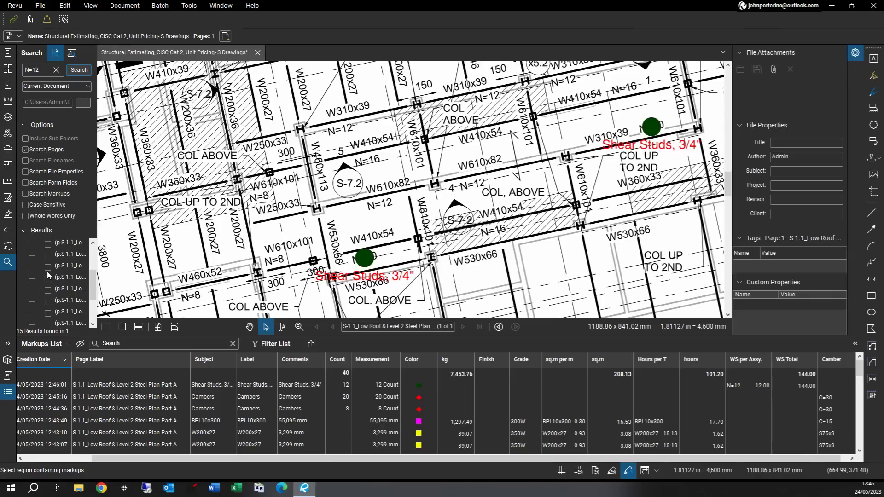
left_click(72, 244)
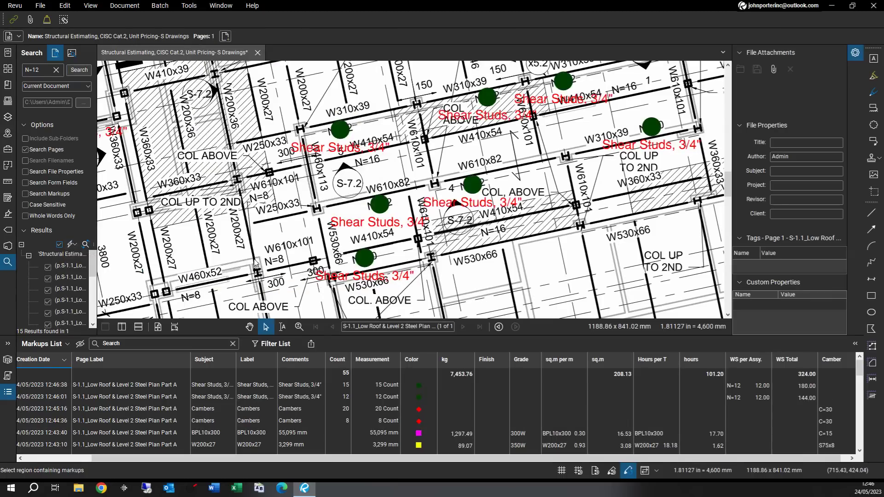
mouse_move(809, 449)
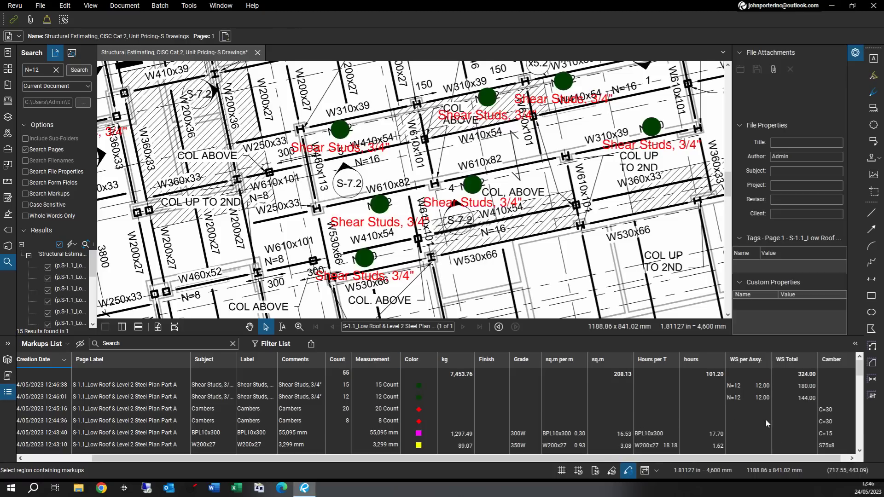
mouse_move(743, 405)
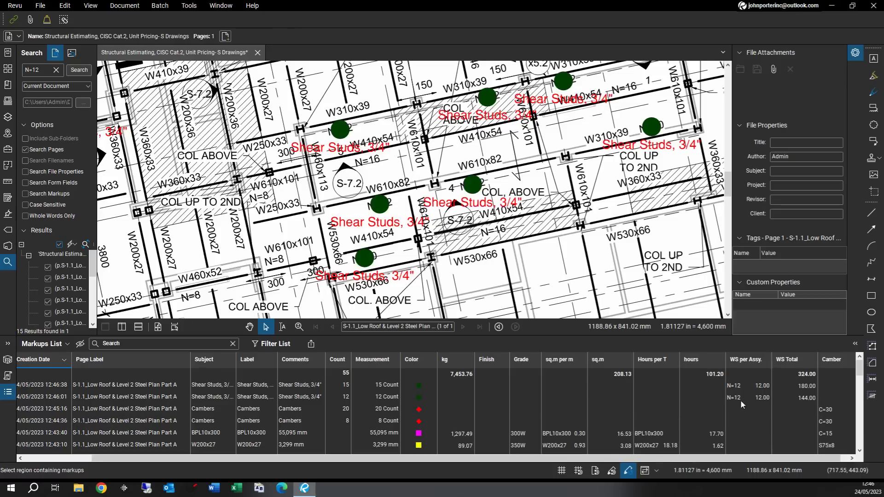
mouse_move(791, 403)
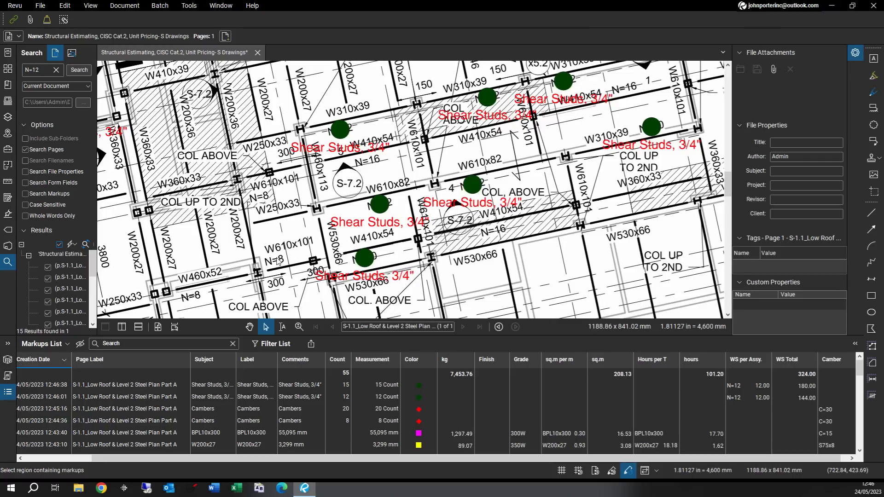
mouse_move(22, 246)
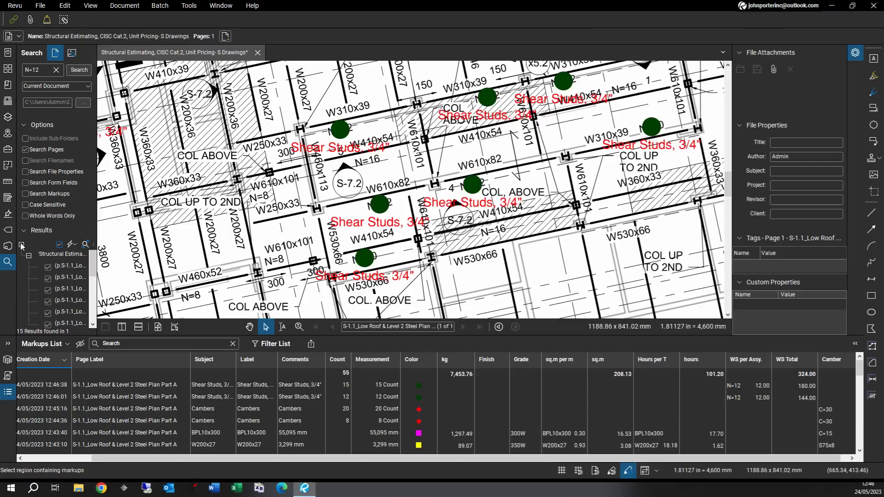
mouse_move(24, 230)
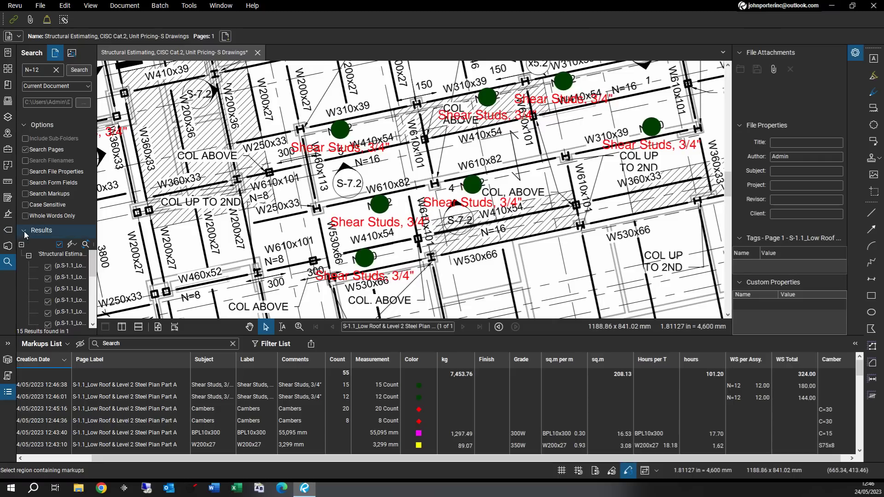
Step: Collapse the N=12 search results list in the Search panel
left_click(23, 230)
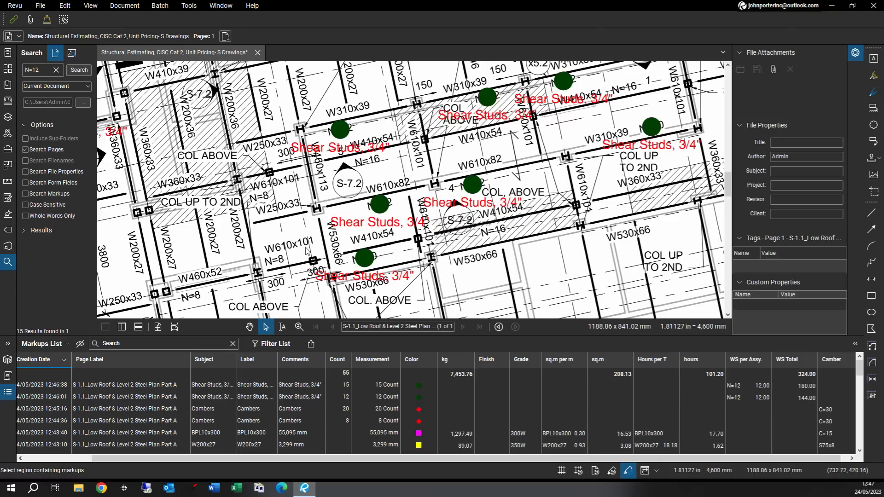
mouse_move(313, 242)
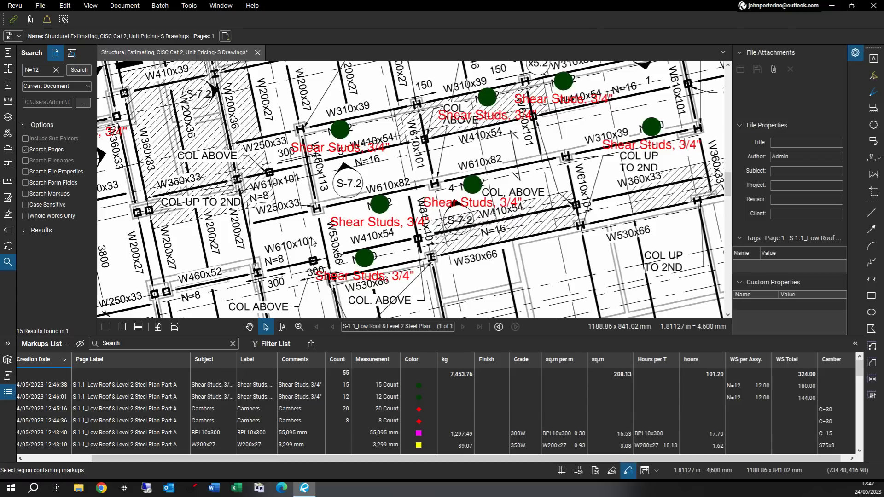
mouse_move(390, 289)
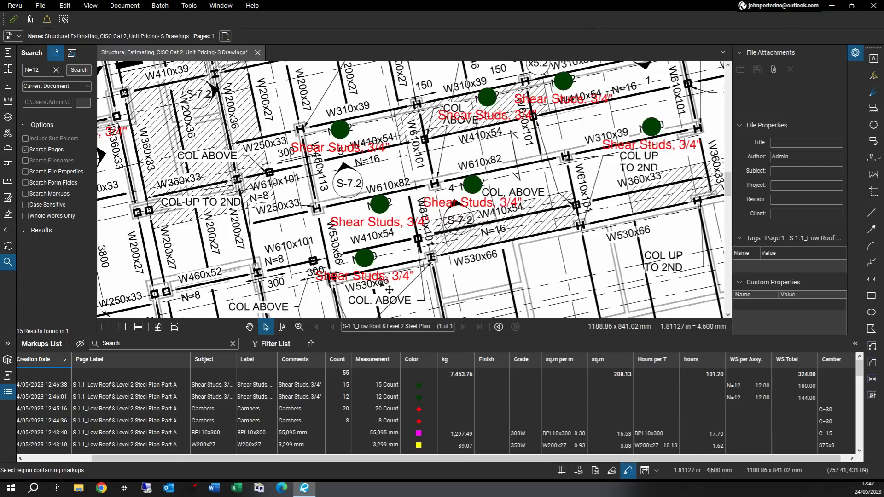